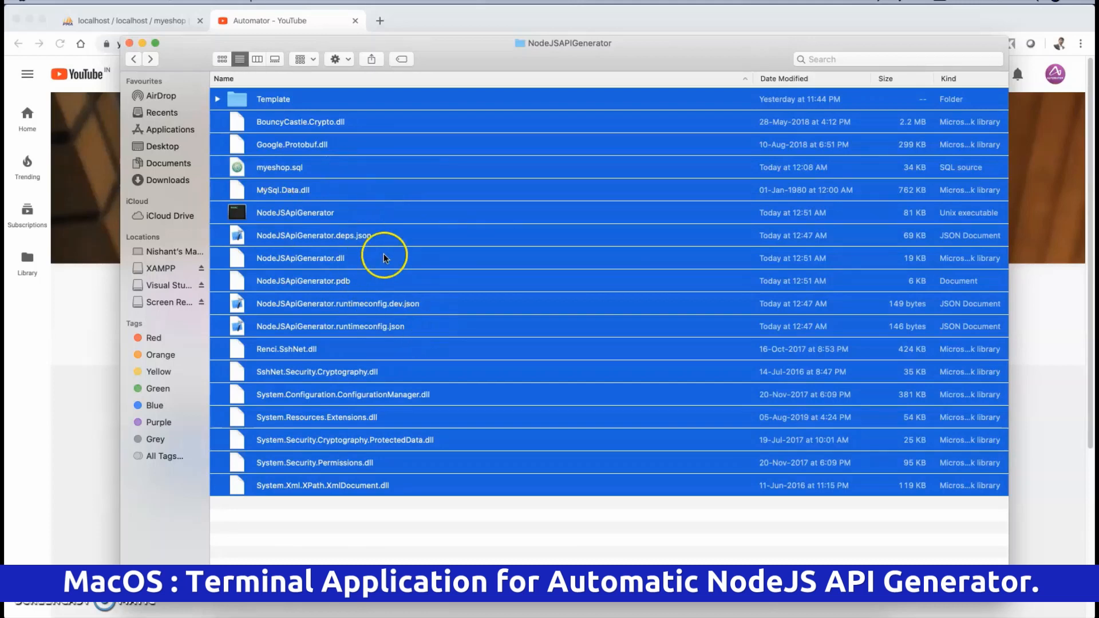
# Step: Bring Chrome forward on the phpMyAdmin page for the myeshop database
pyautogui.click(152, 20)
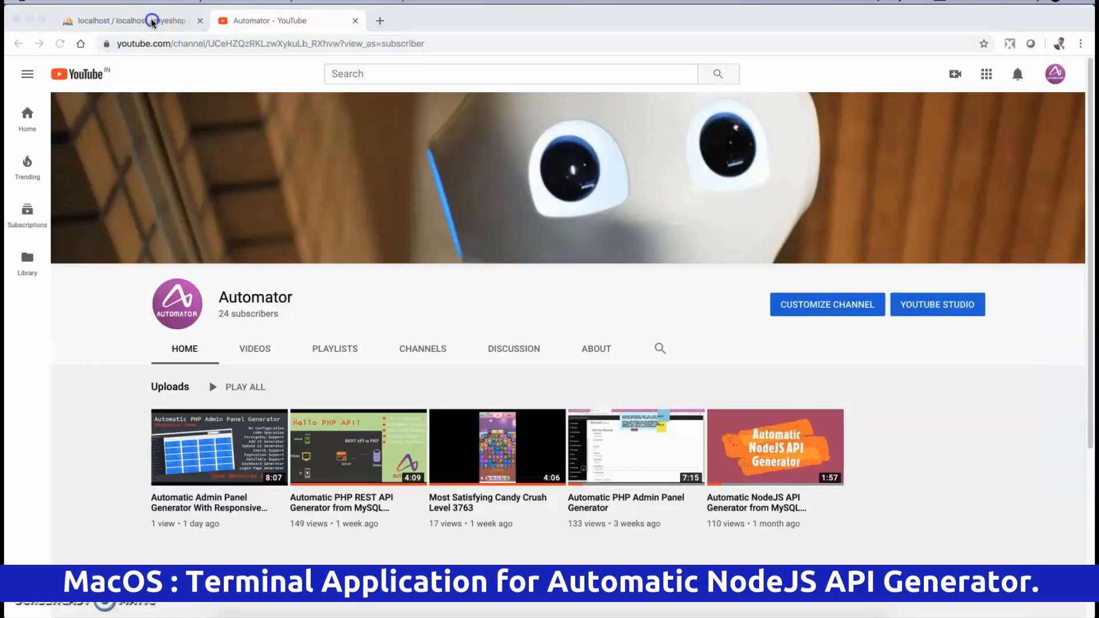
pyautogui.click(154, 20)
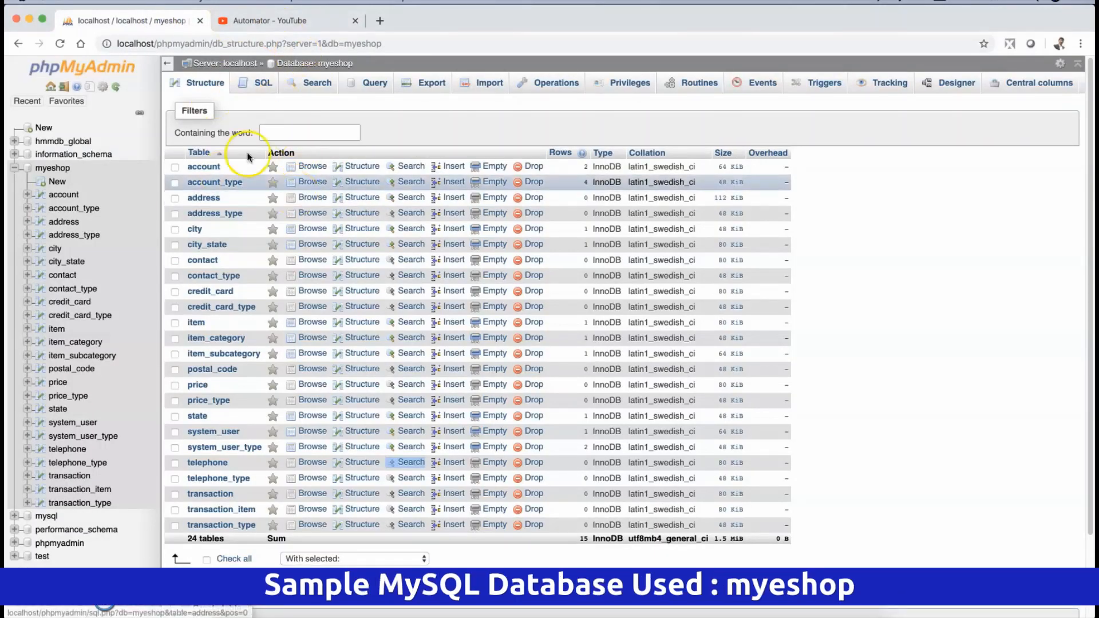
pyautogui.moveTo(204, 294)
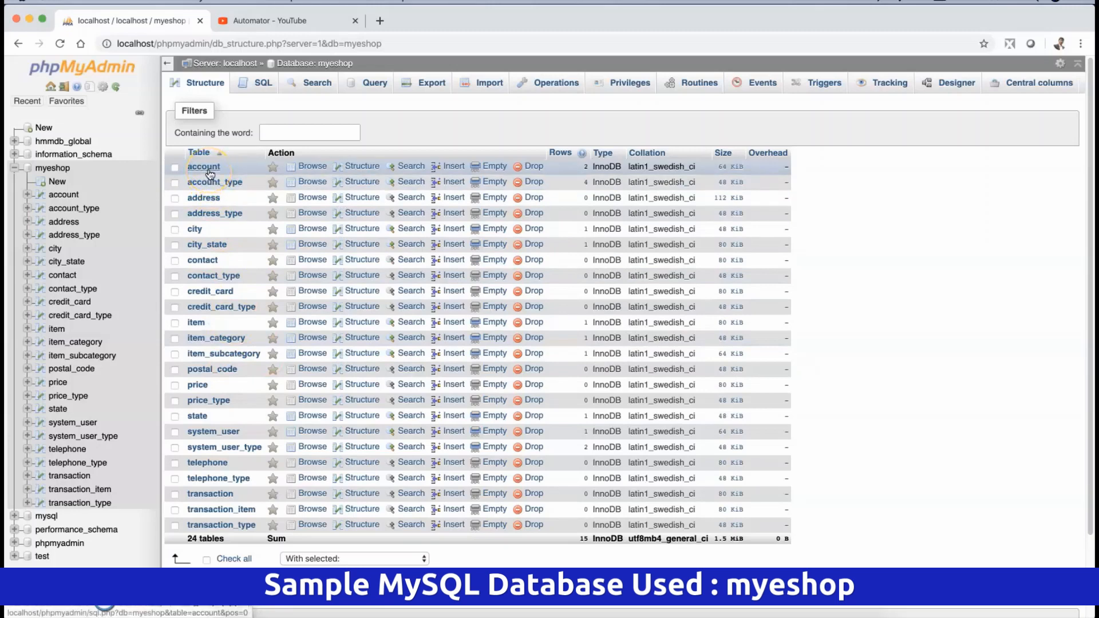
# Step: Browse the rows of account, account_type, city, city_state and system_user in turn
pyautogui.click(203, 166)
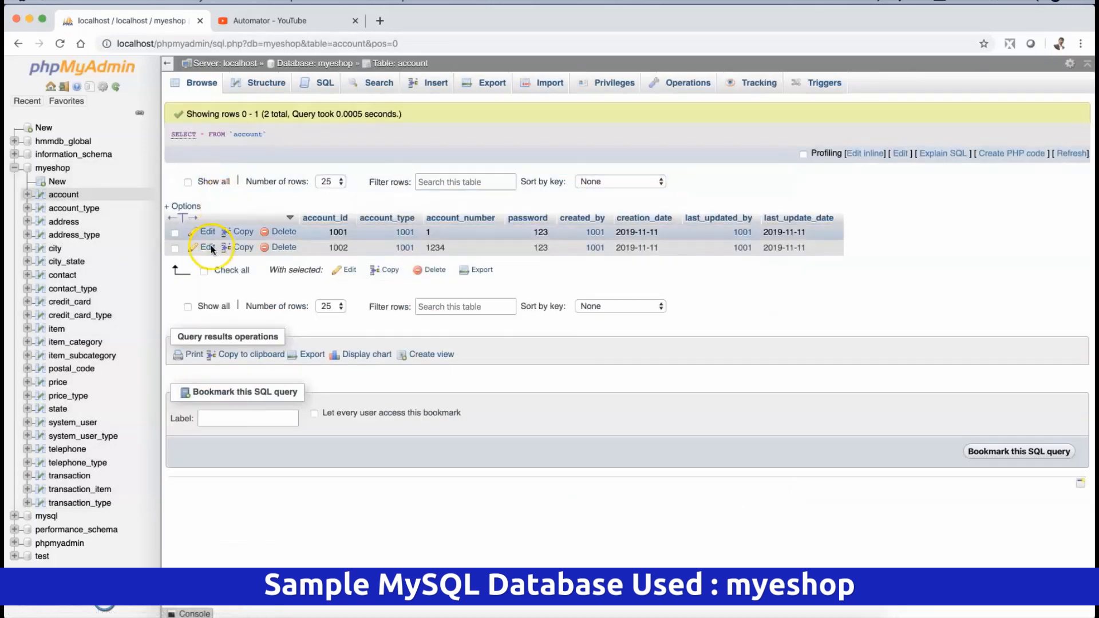
pyautogui.click(73, 207)
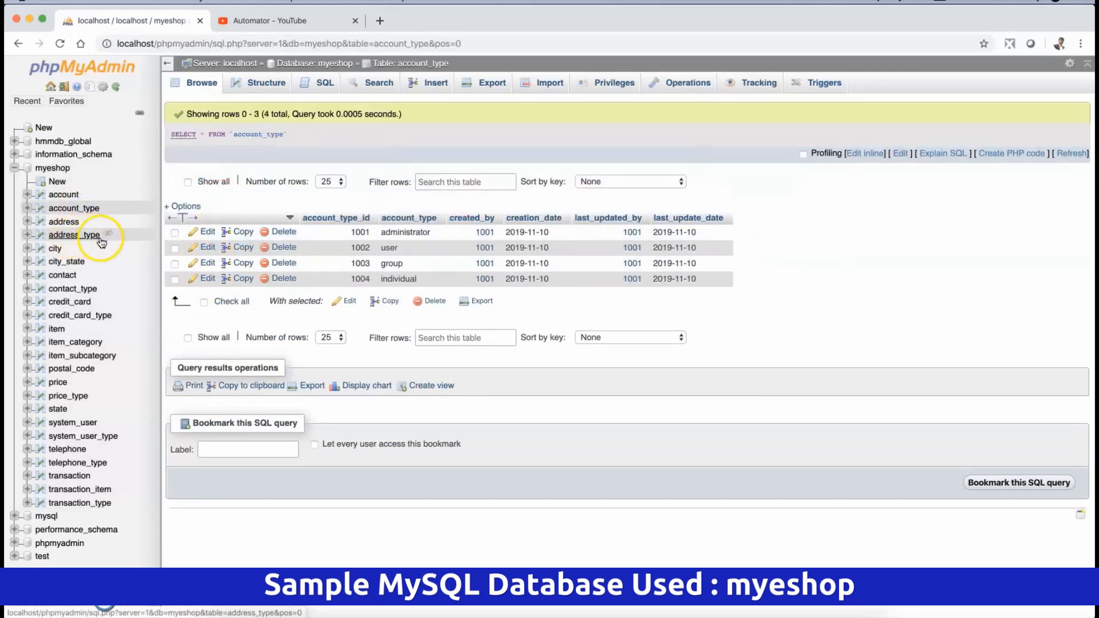
pyautogui.click(54, 248)
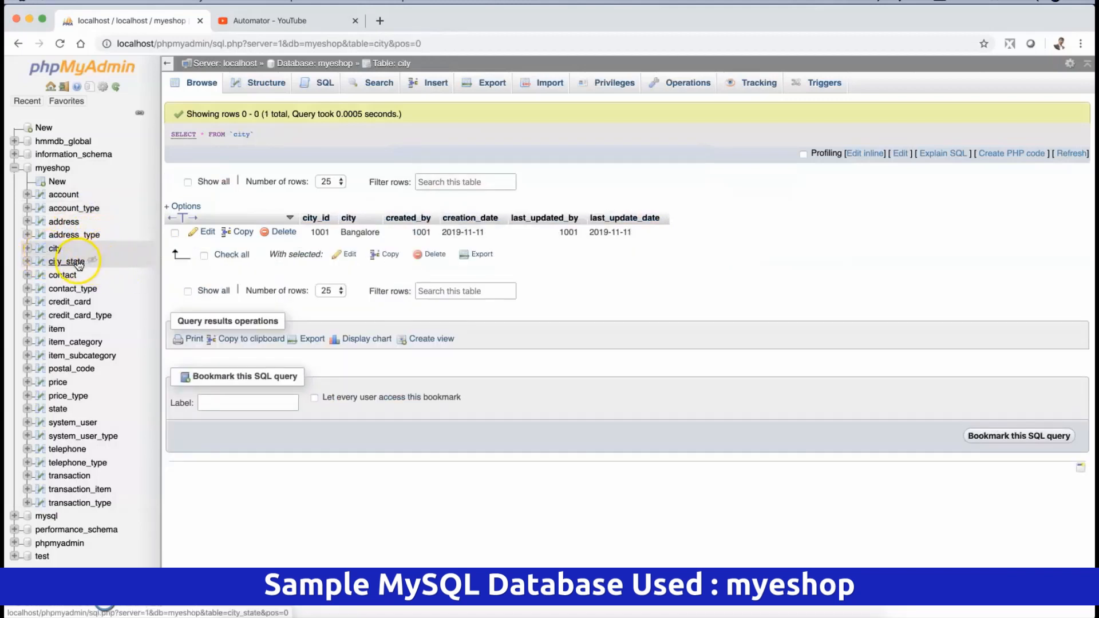
pyautogui.click(67, 261)
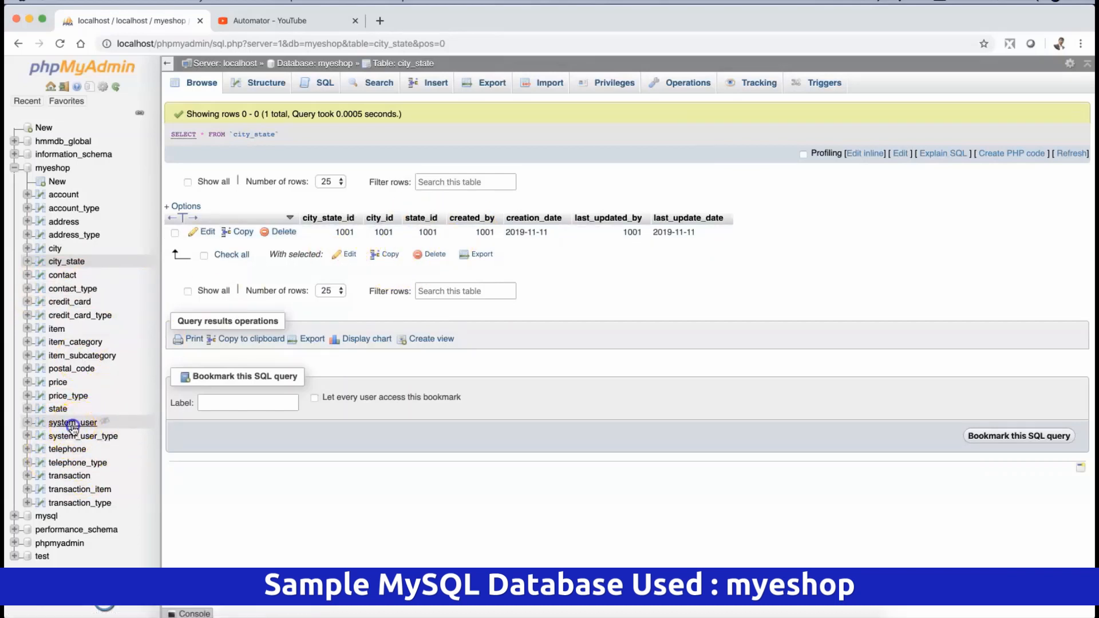
pyautogui.click(72, 422)
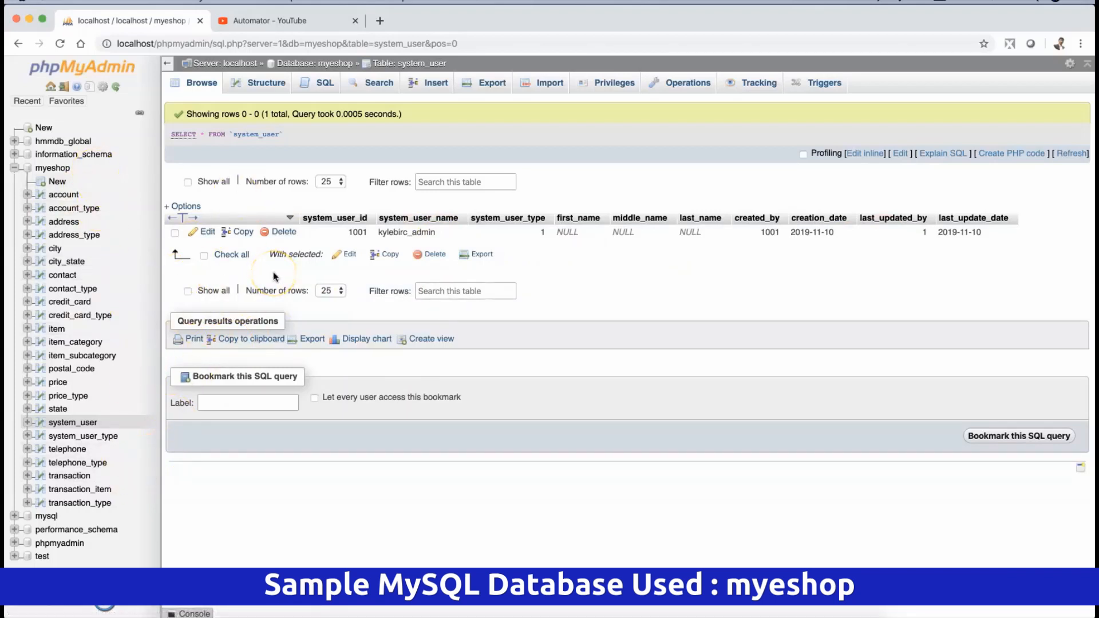
pyautogui.moveTo(78, 194)
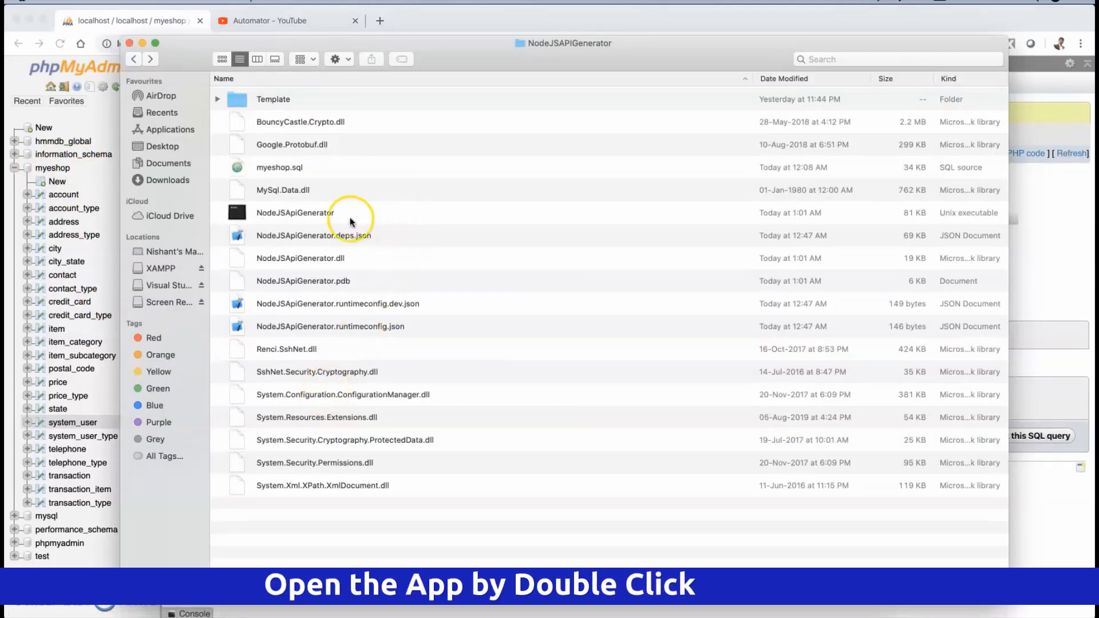
# Step: Launch the NodeJSApiGenerator executable from Finder
pyautogui.click(295, 213)
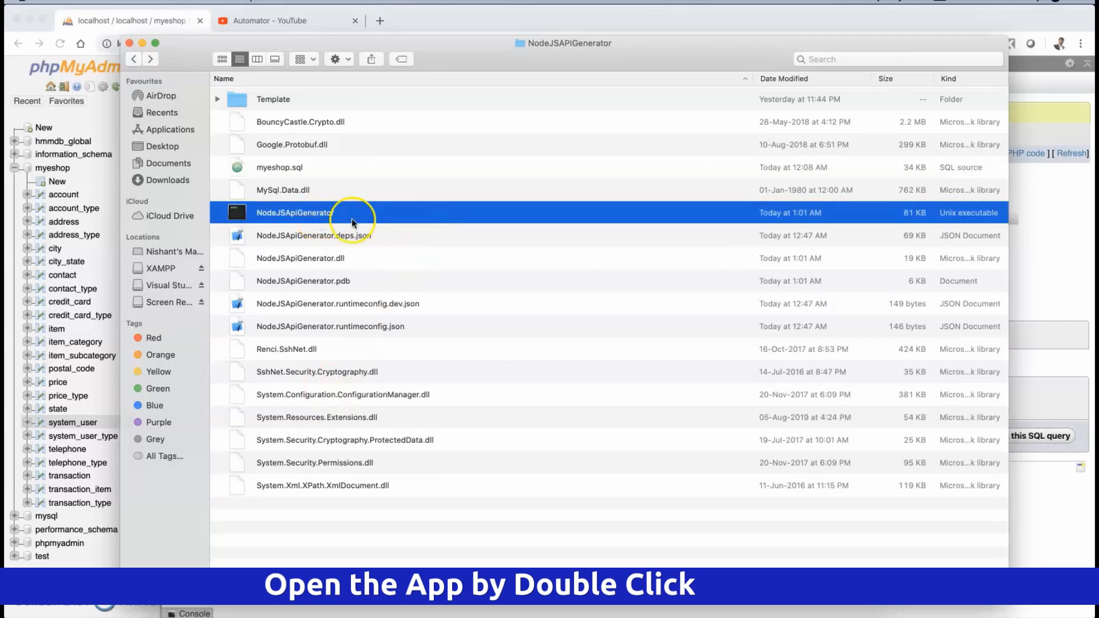
pyautogui.doubleClick(294, 213)
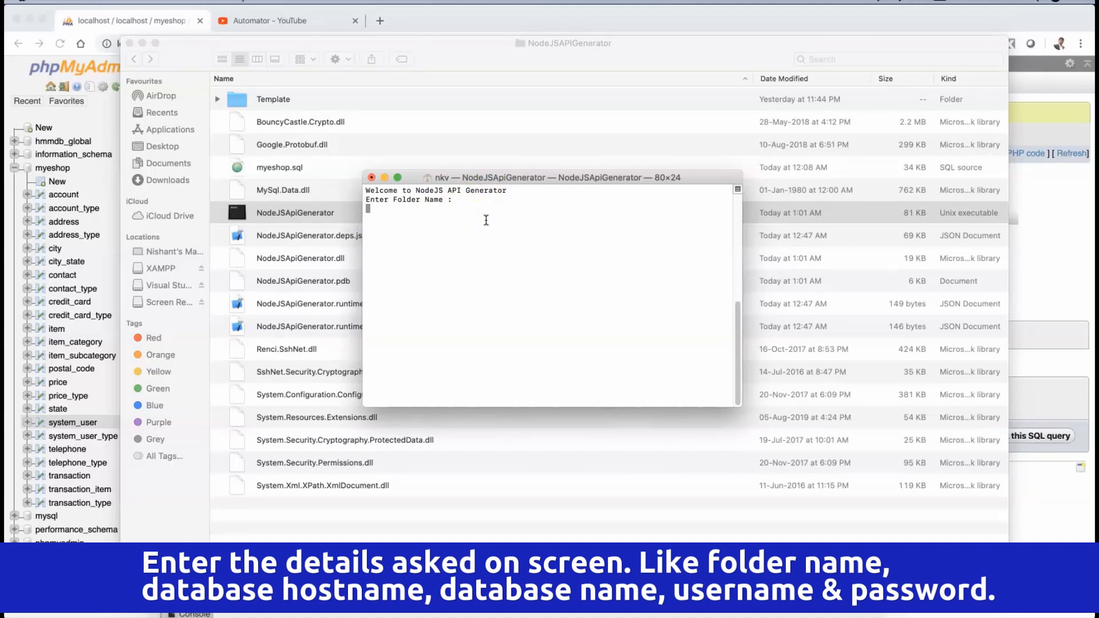
# Step: Answer the prompts with folder eshopapi, host localhost, database myeshop, user root and the password
pyautogui.write('eshopap')
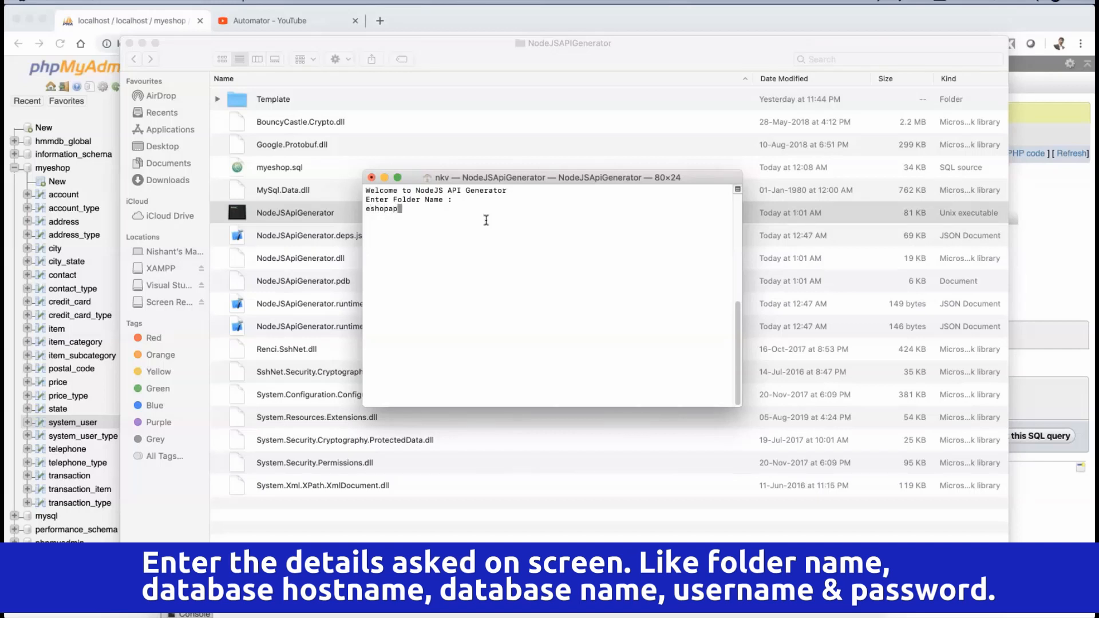
pyautogui.write('i')
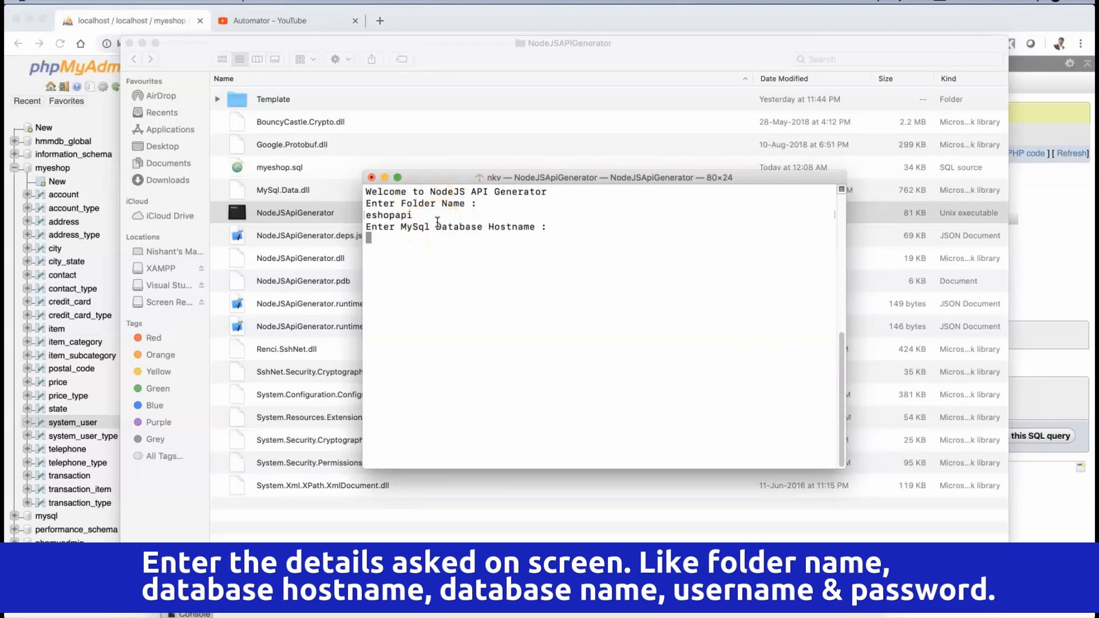
pyautogui.write('localhost')
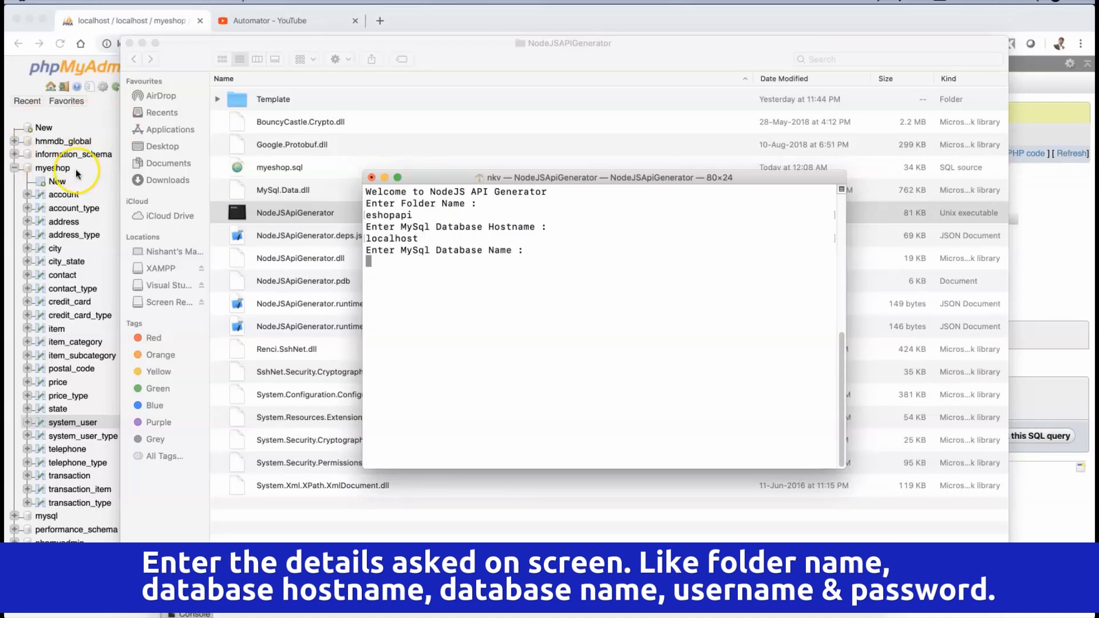
pyautogui.moveTo(405, 263)
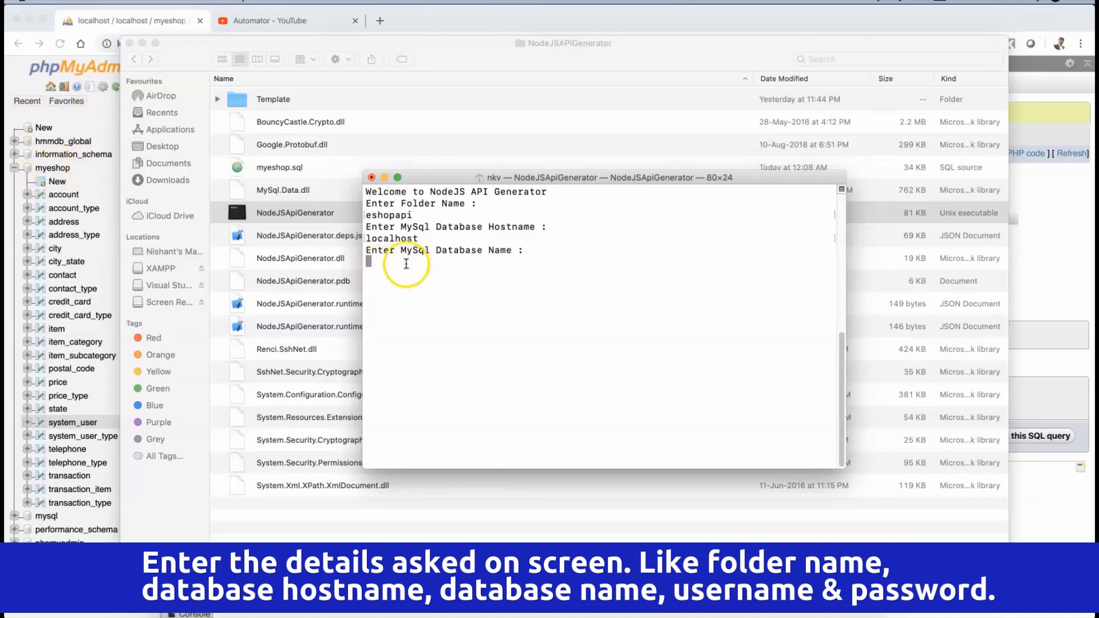
pyautogui.write('myeshop')
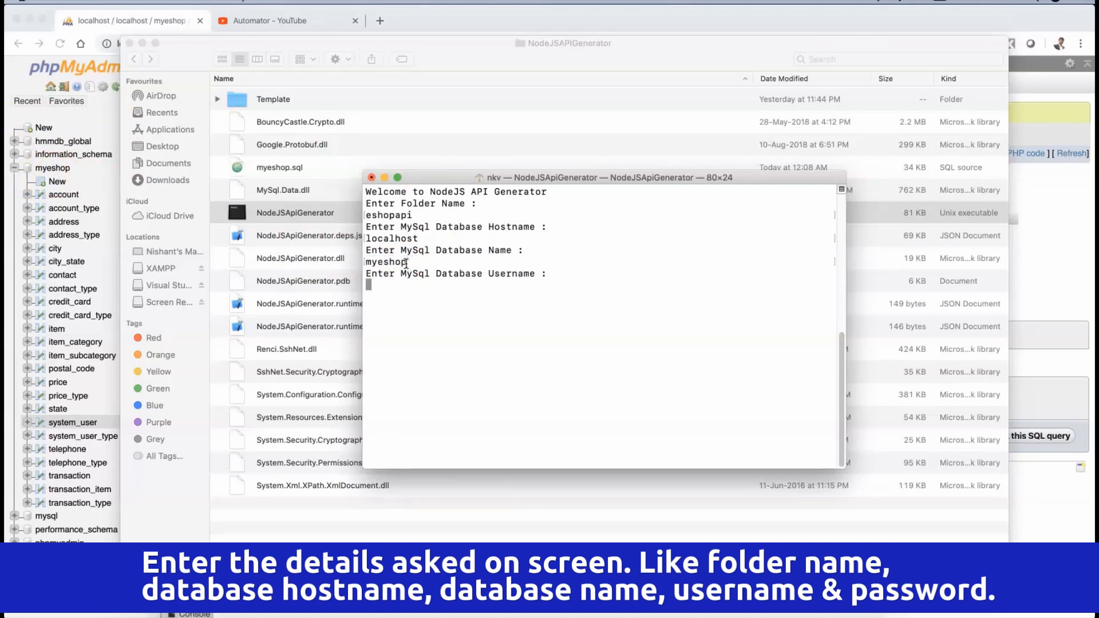
pyautogui.write('root')
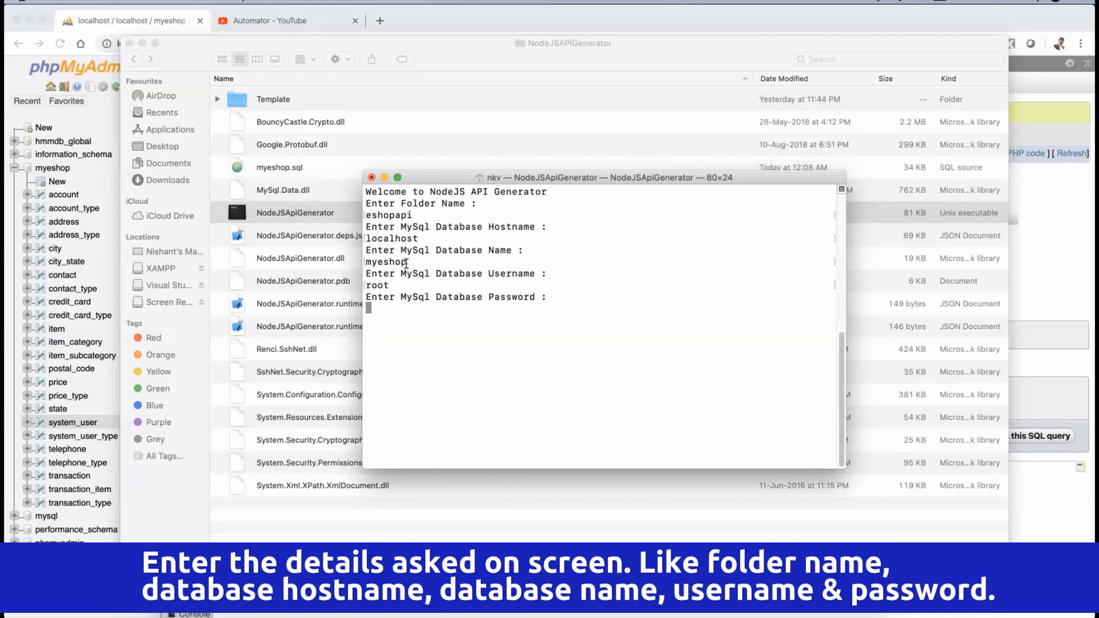
pyautogui.press('Enter')
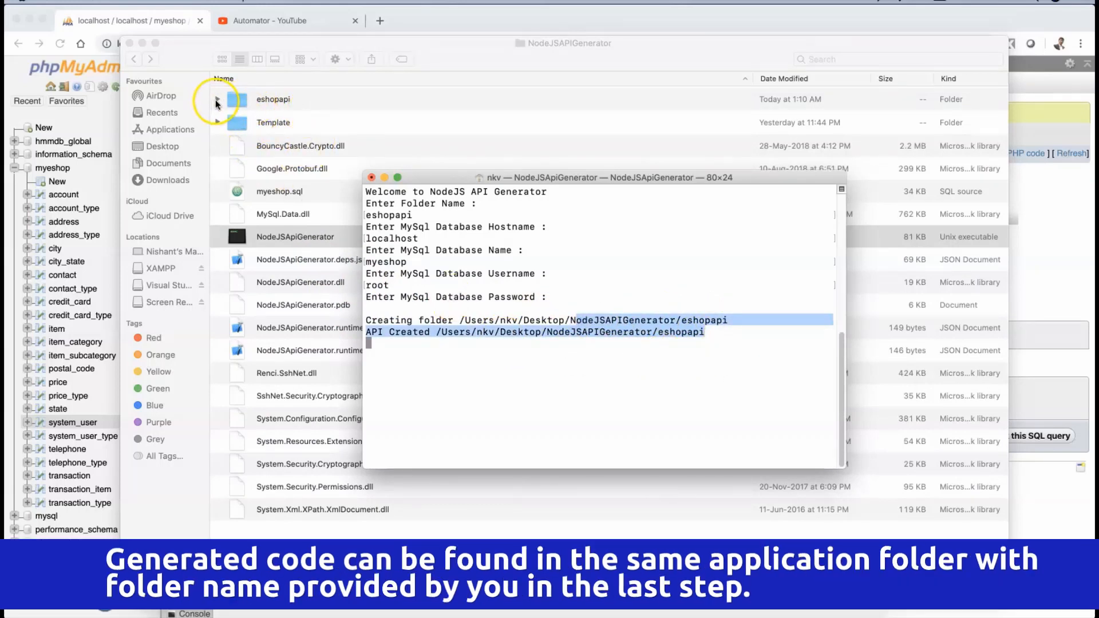
pyautogui.moveTo(288, 237)
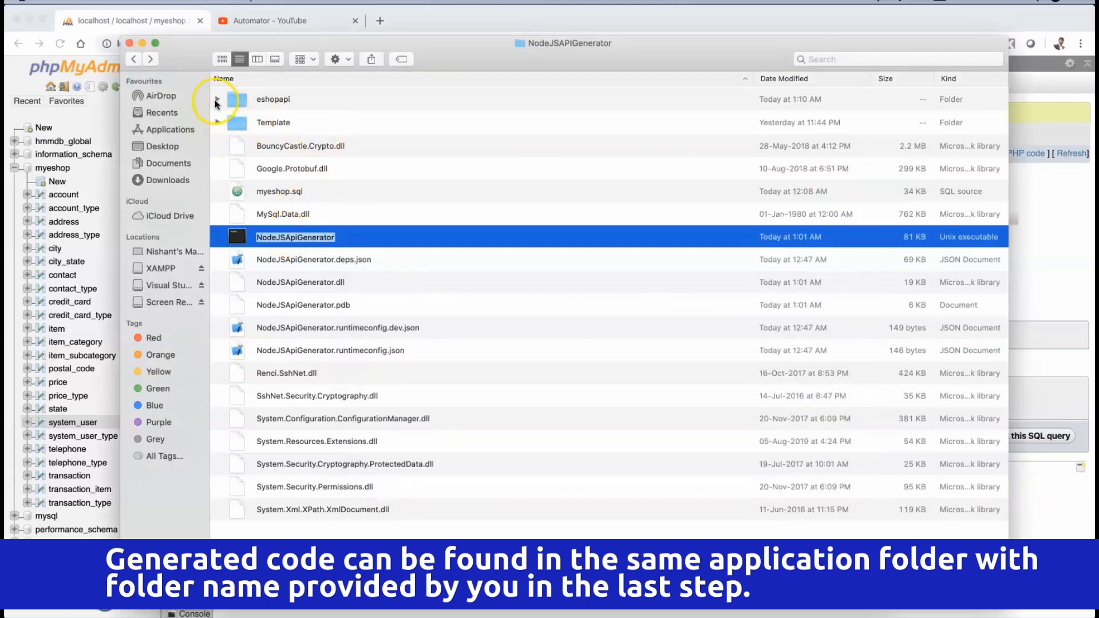
# Step: Expand eshopapi and app to inspect the routes, models and controllers files
pyautogui.click(218, 103)
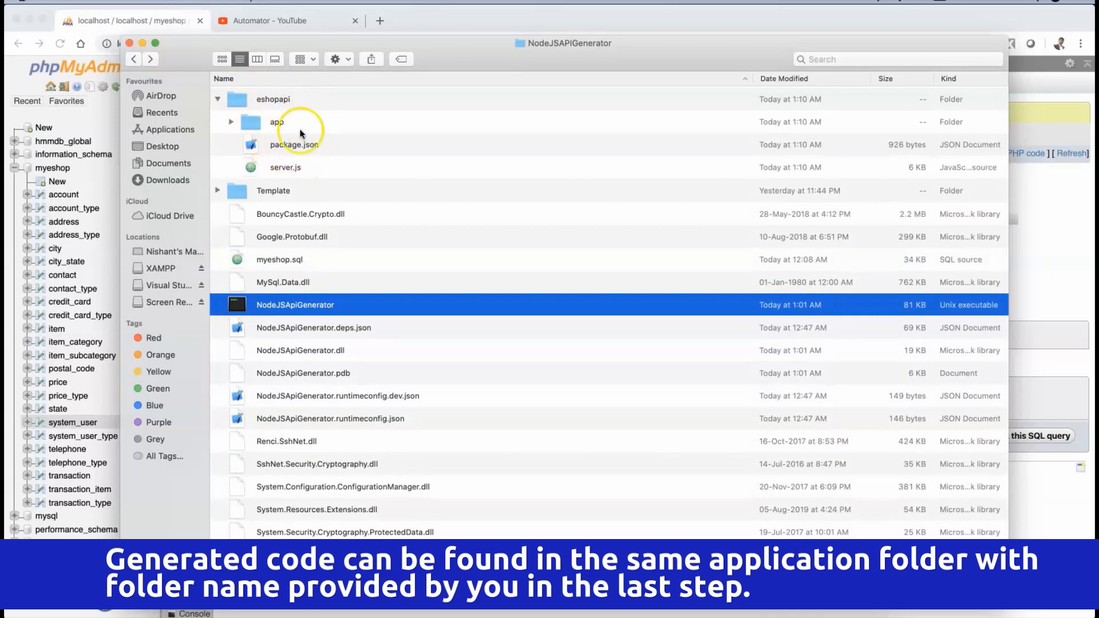
pyautogui.click(232, 121)
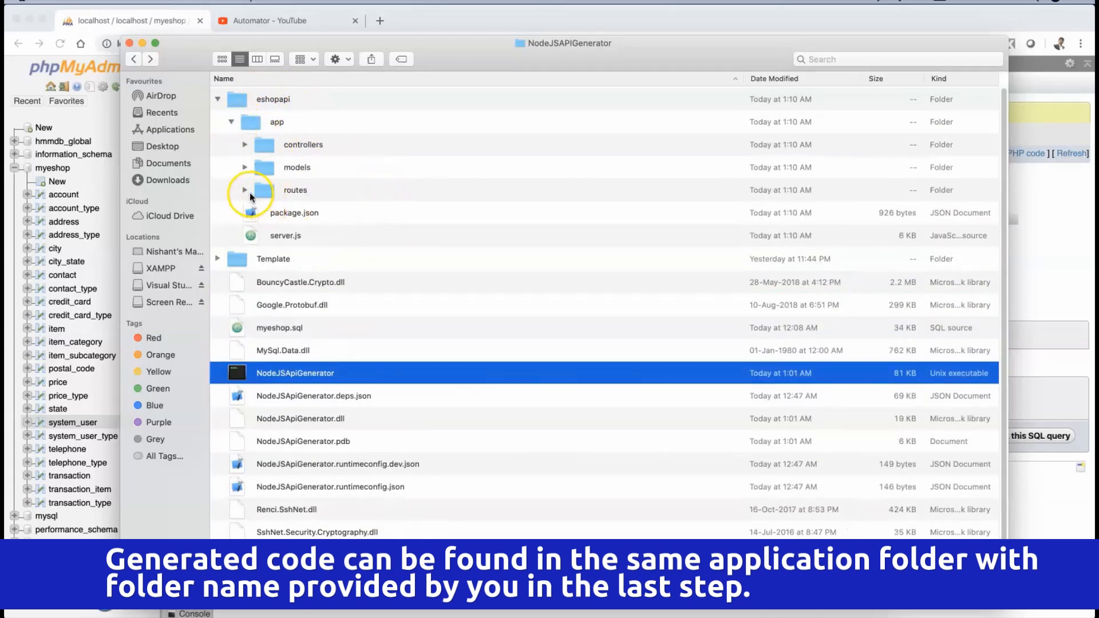
pyautogui.click(245, 190)
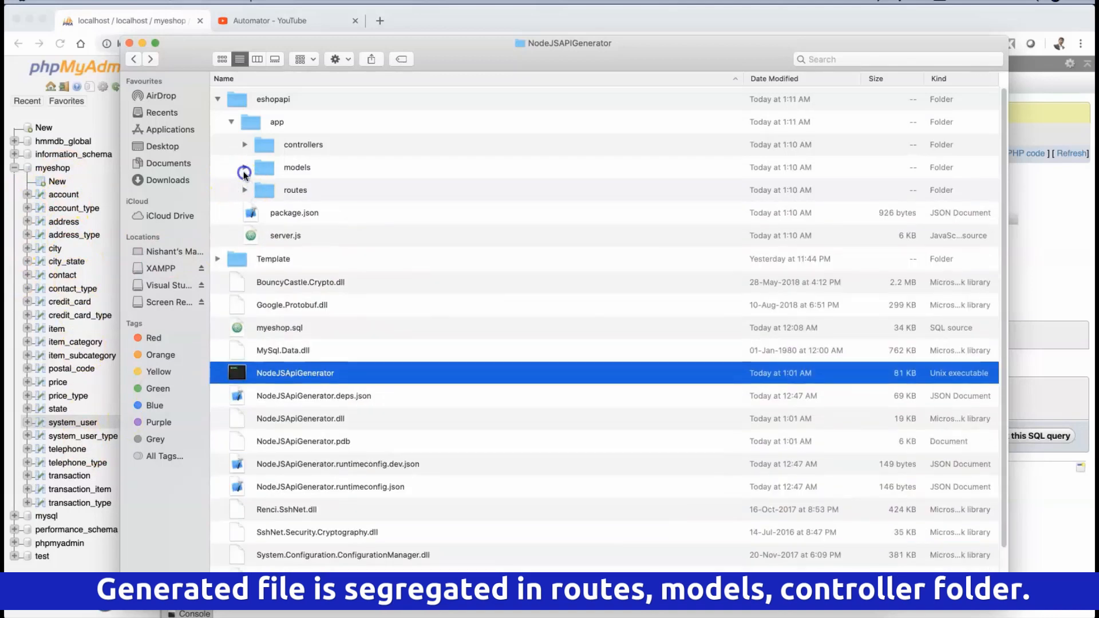
pyautogui.click(245, 167)
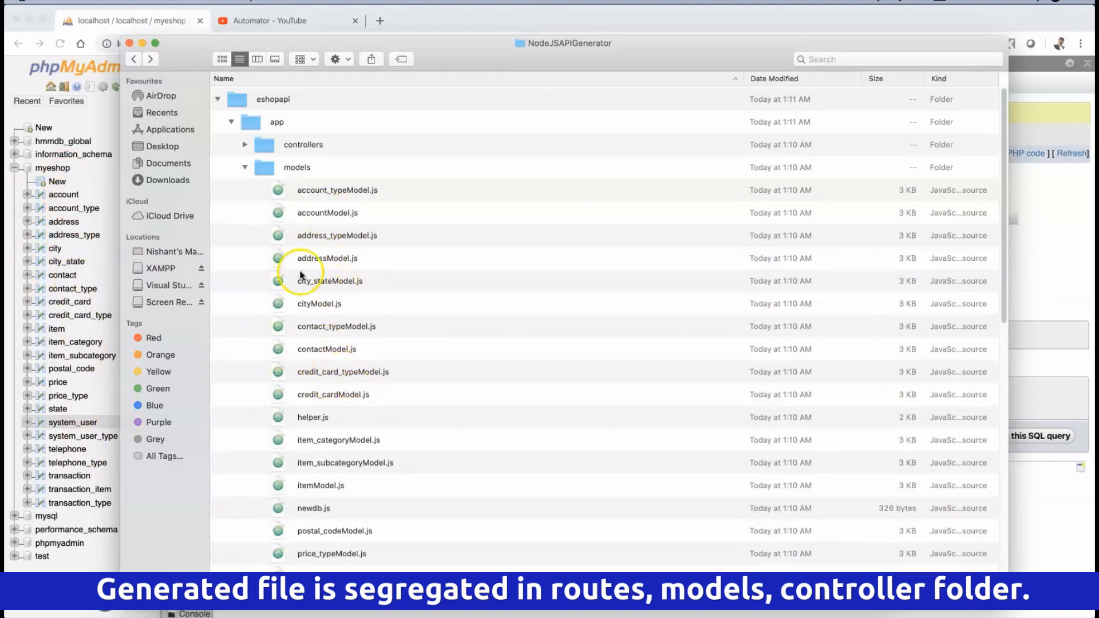
pyautogui.click(245, 146)
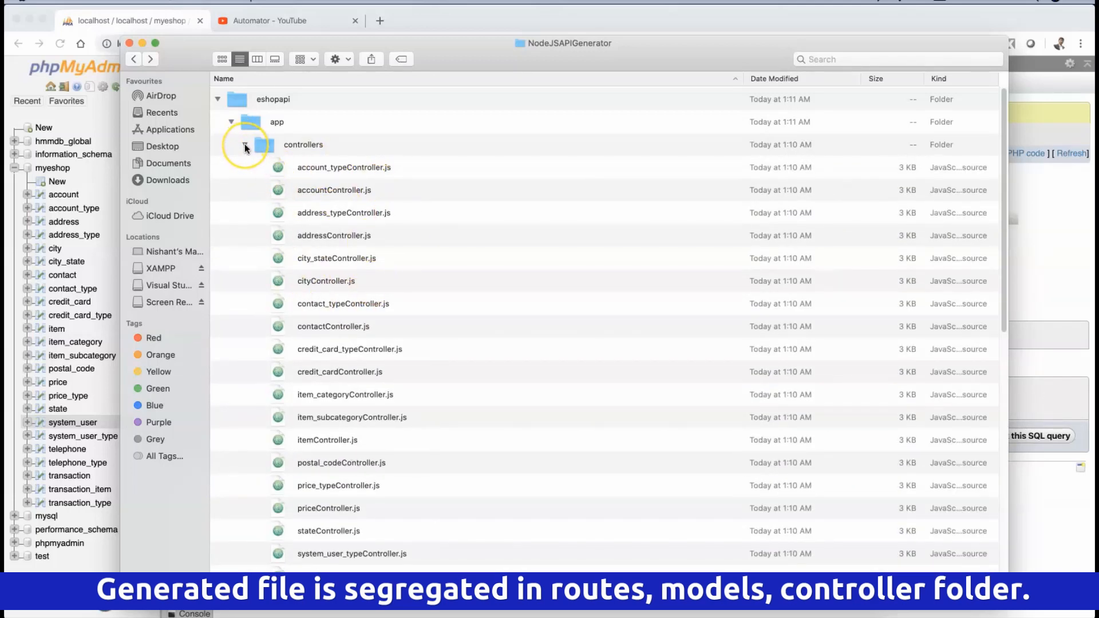
pyautogui.click(245, 147)
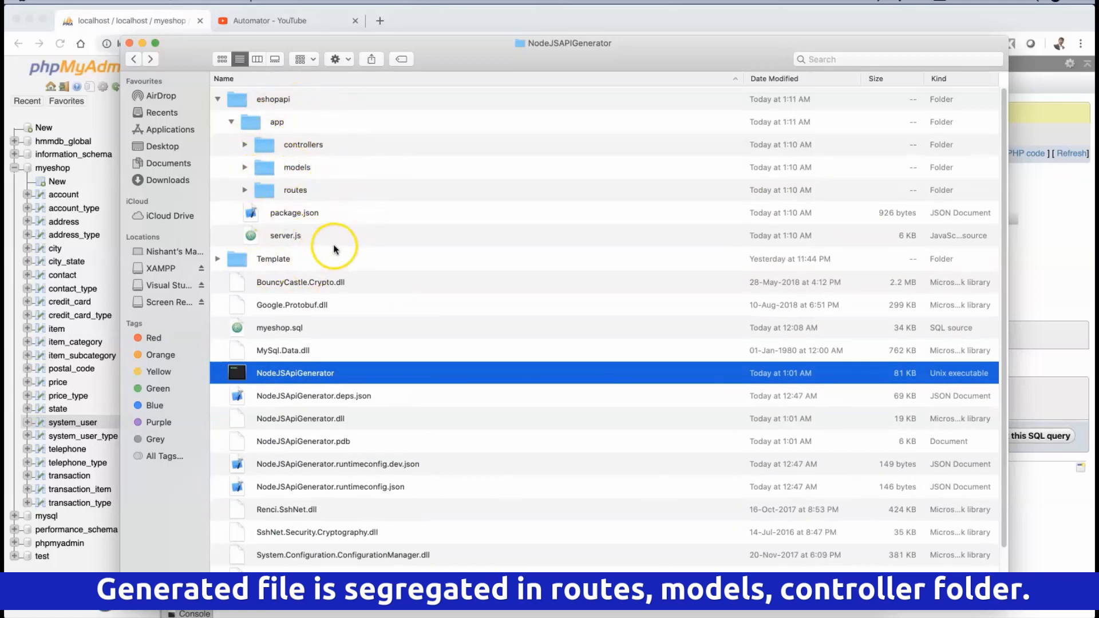
pyautogui.moveTo(240, 131)
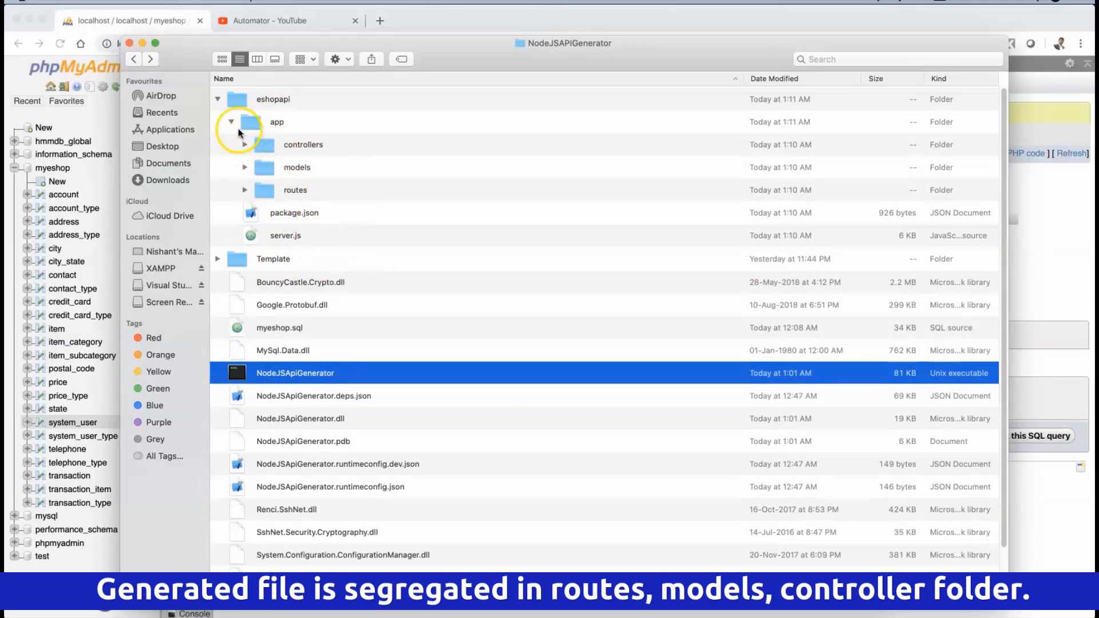
# Step: Collapse the app folder again
pyautogui.click(231, 121)
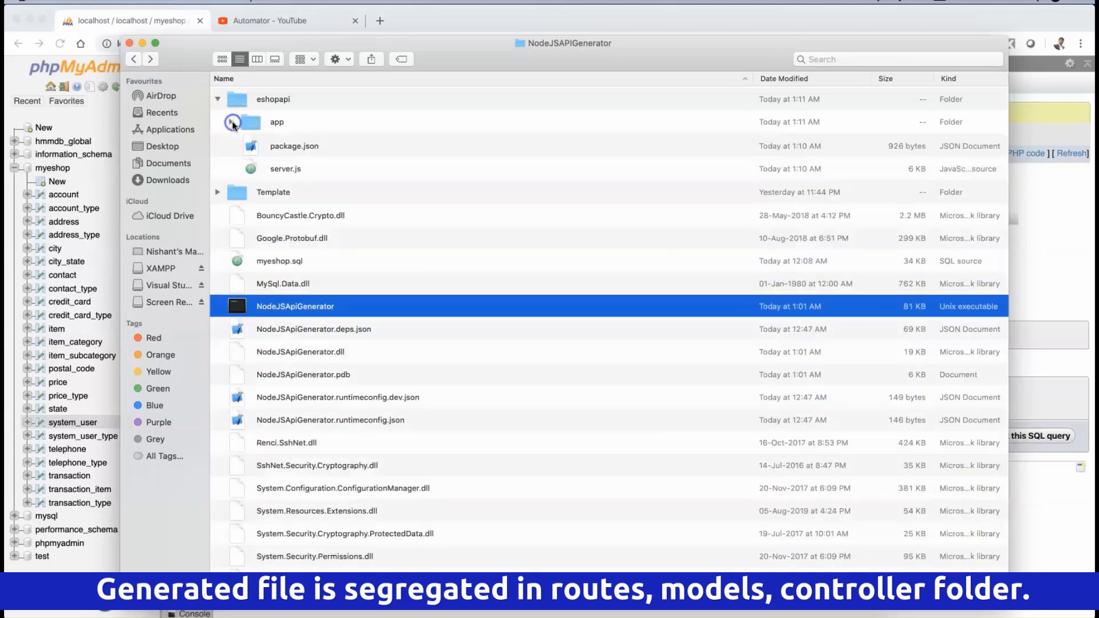
pyautogui.click(232, 123)
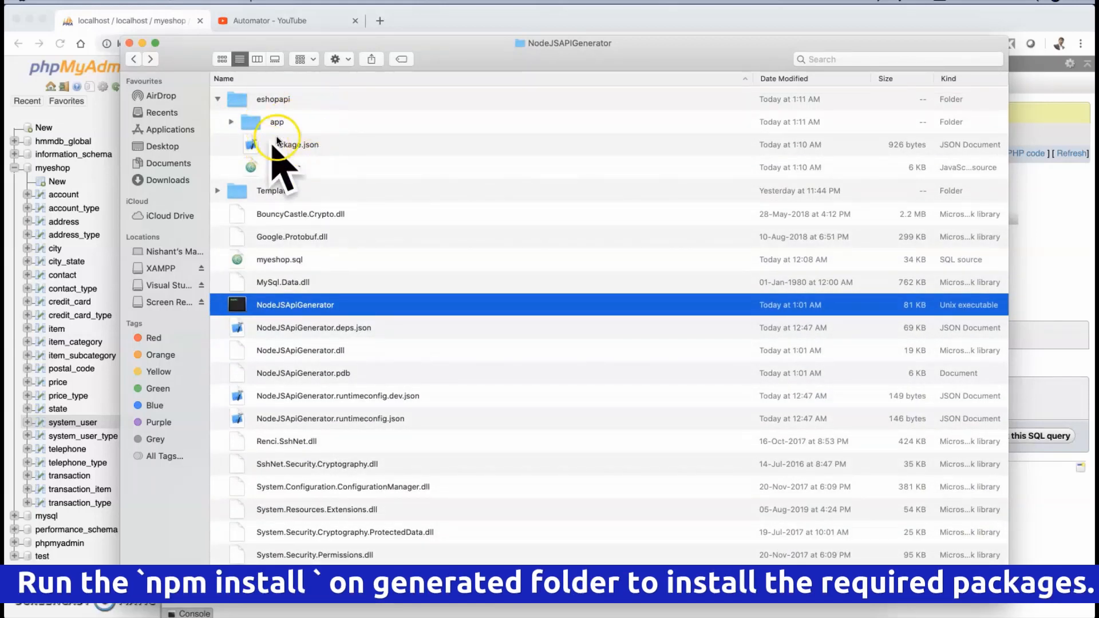
# Step: Open a Terminal at the eshopapi folder and run npm install
pyautogui.rightClick(273, 99)
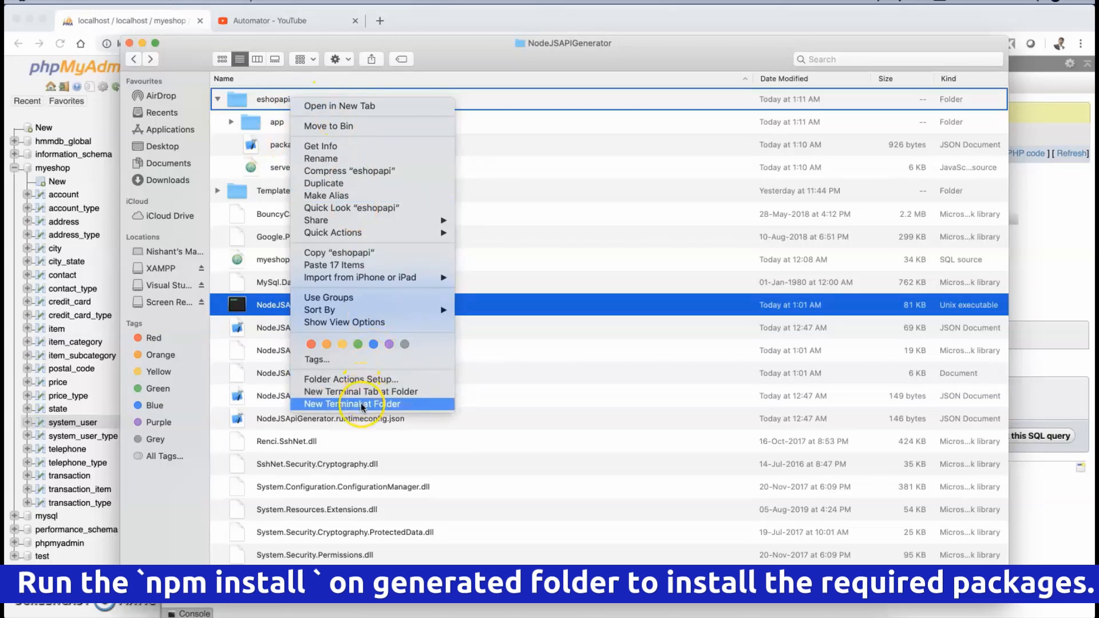
pyautogui.click(362, 404)
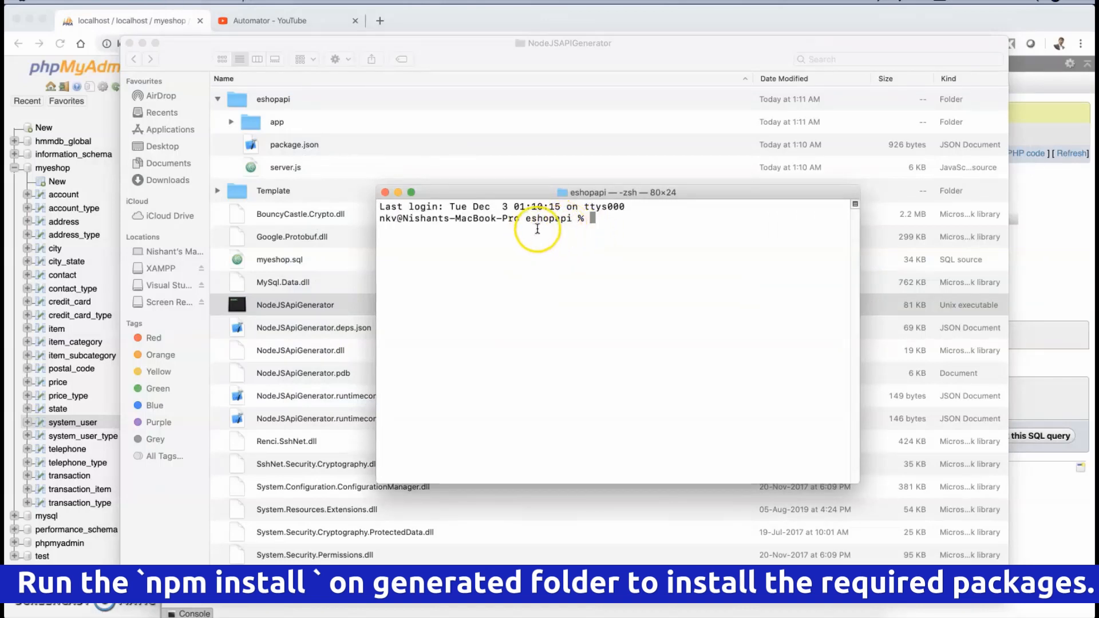
pyautogui.moveTo(609, 219)
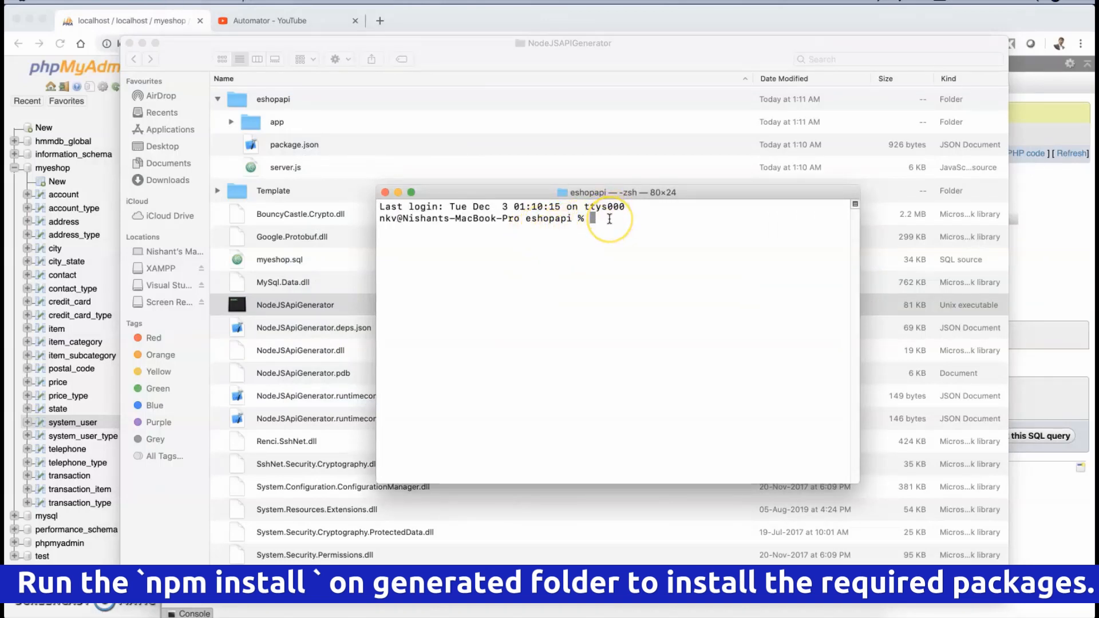
pyautogui.moveTo(609, 219)
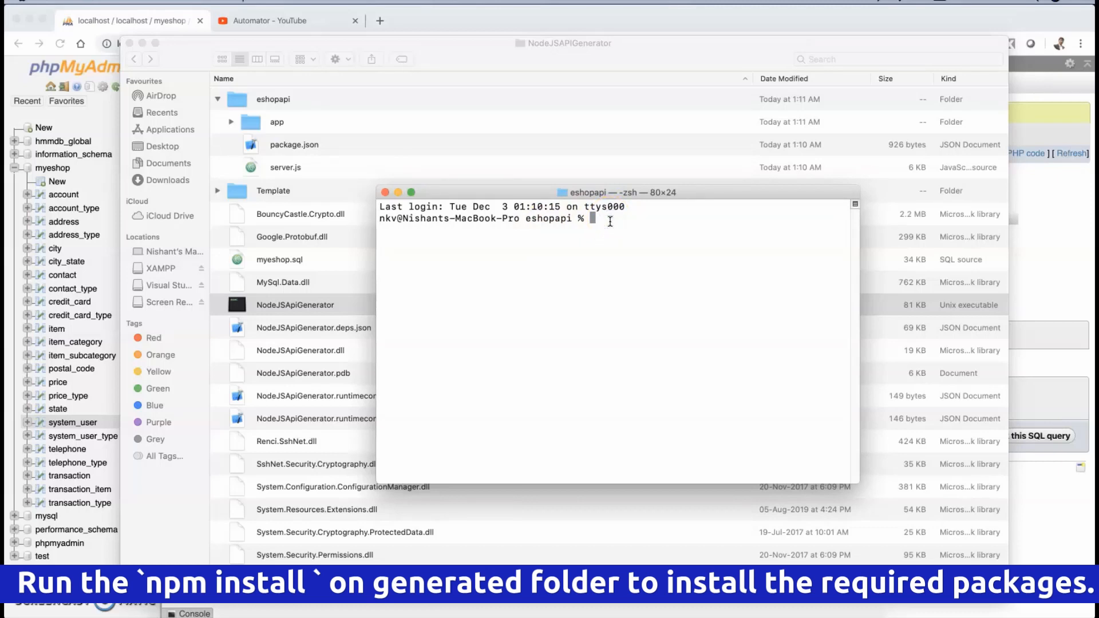
pyautogui.write('npm i')
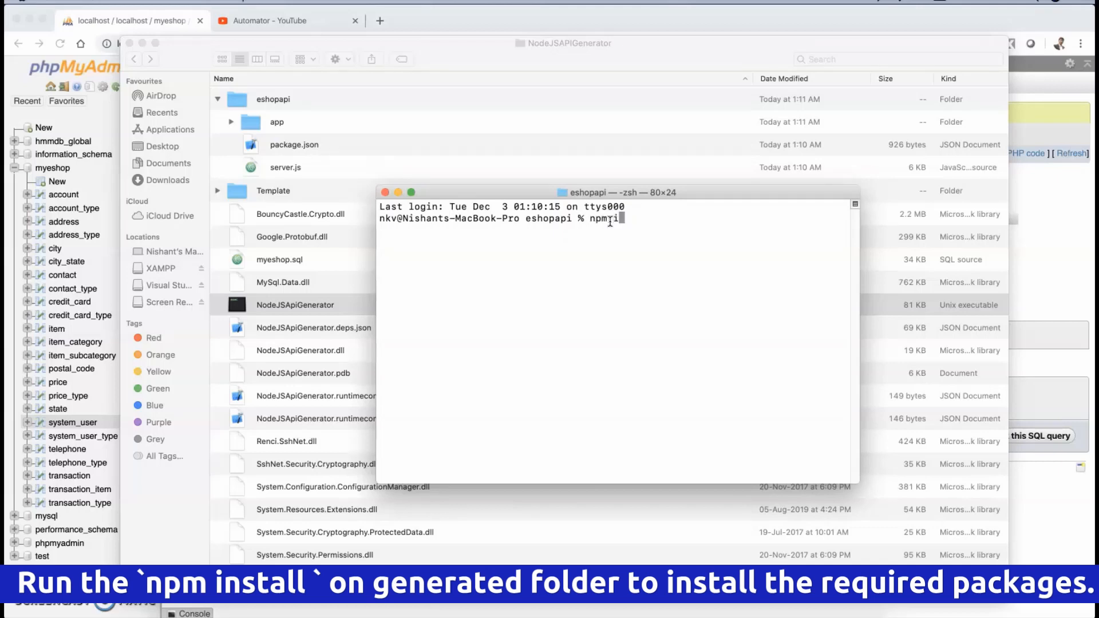
pyautogui.write('install')
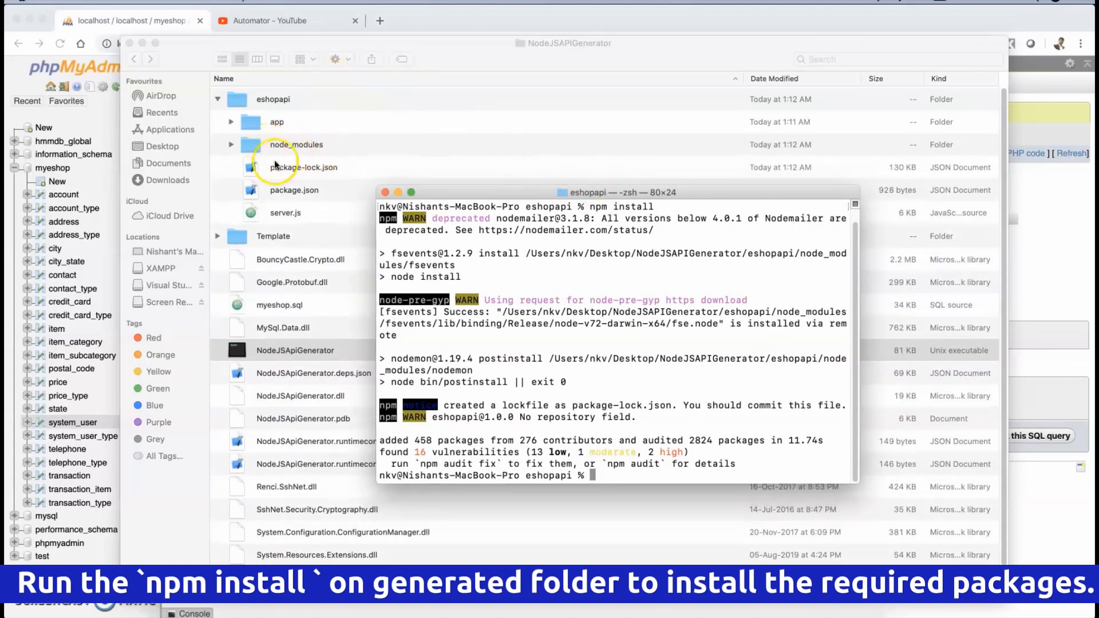
pyautogui.moveTo(624, 473)
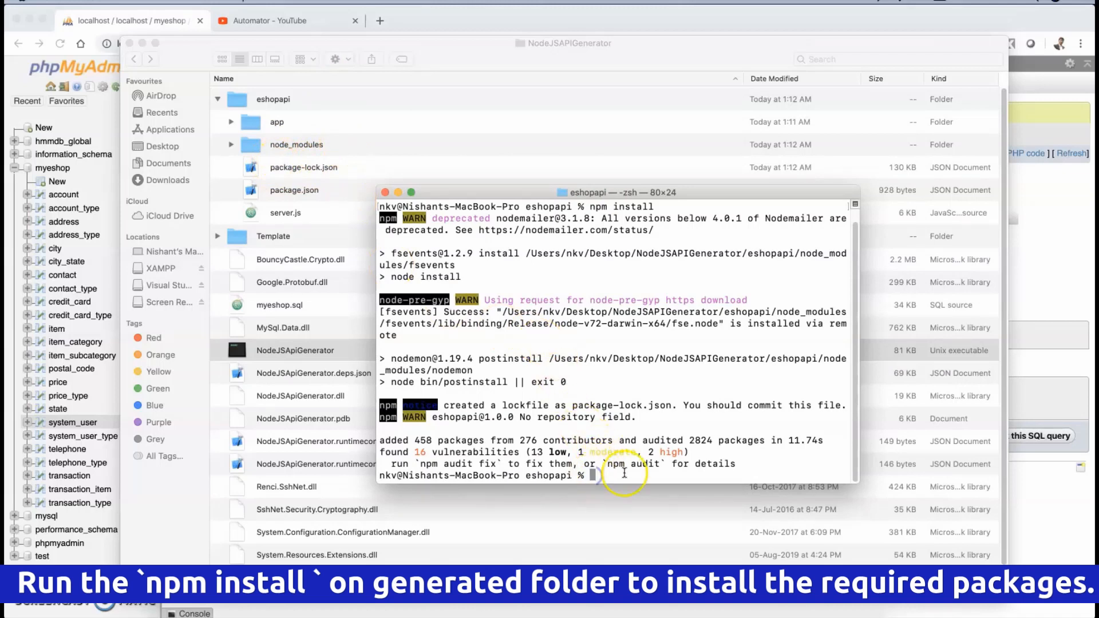
# Step: Begin typing the node command while npm install completes
pyautogui.write('nod')
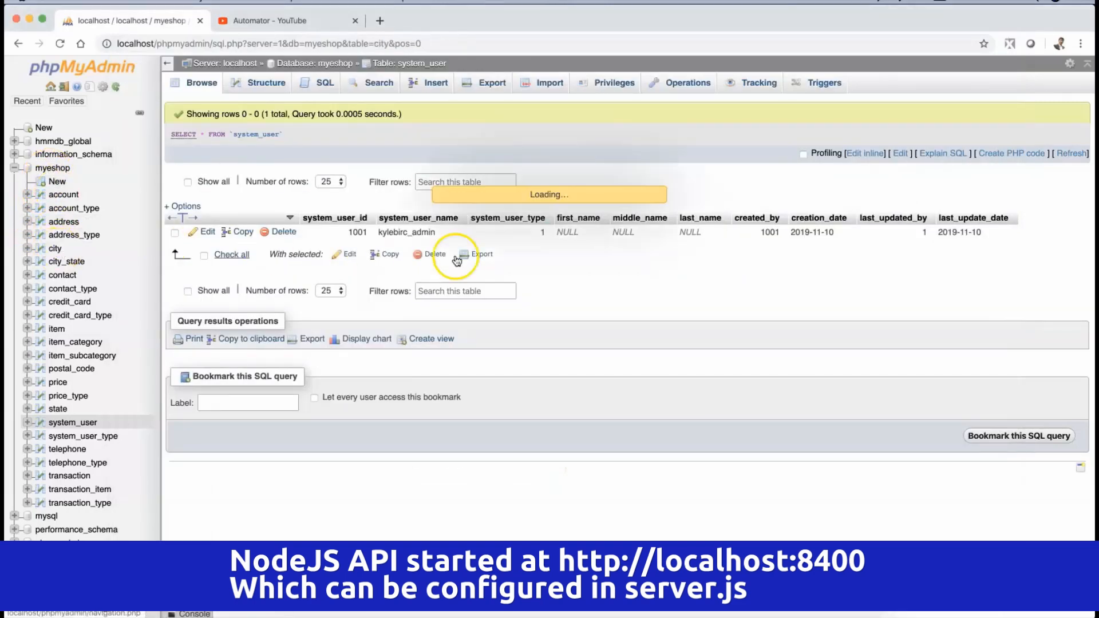
# Step: View the city table, then load localhost:8400/city in a new tab to see the Bangalore JSON
pyautogui.click(55, 248)
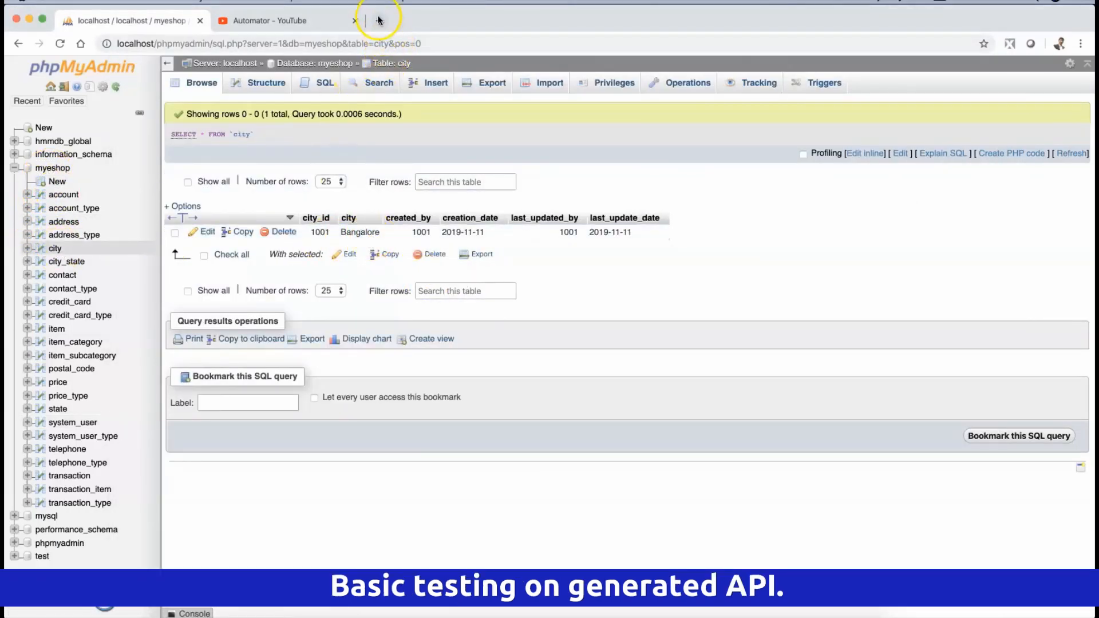
pyautogui.click(378, 20)
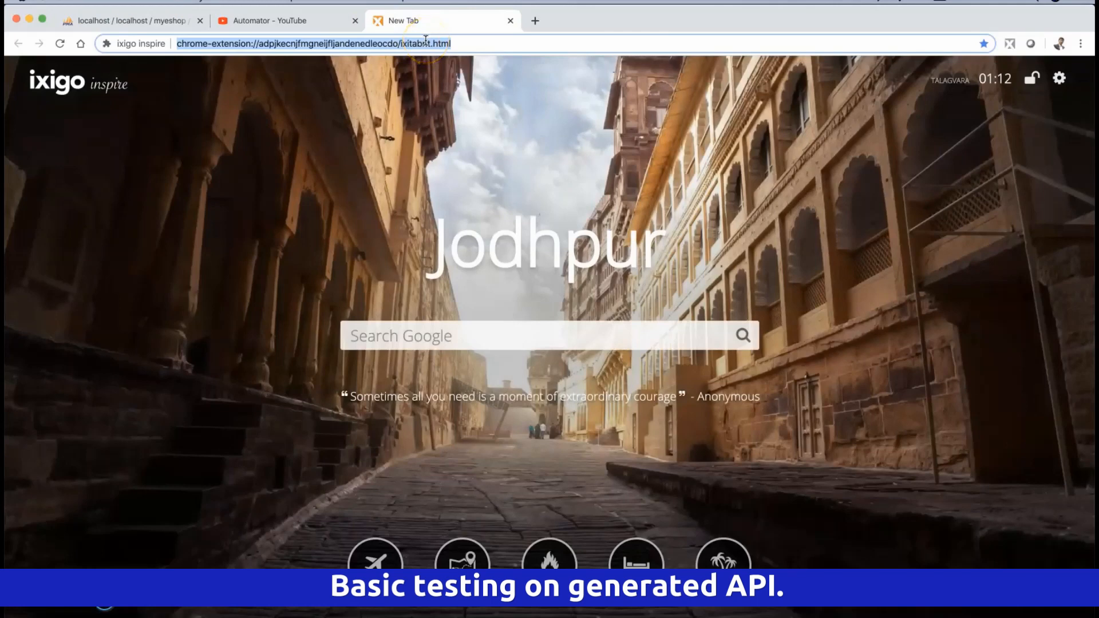
pyautogui.write('localhost:1900')
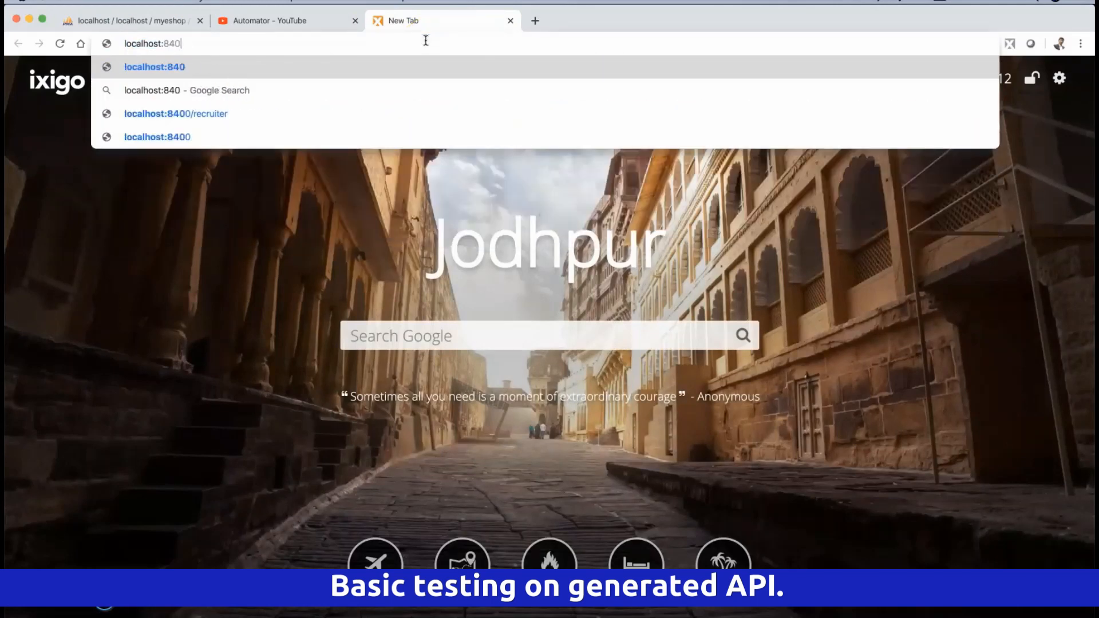
pyautogui.write('0/')
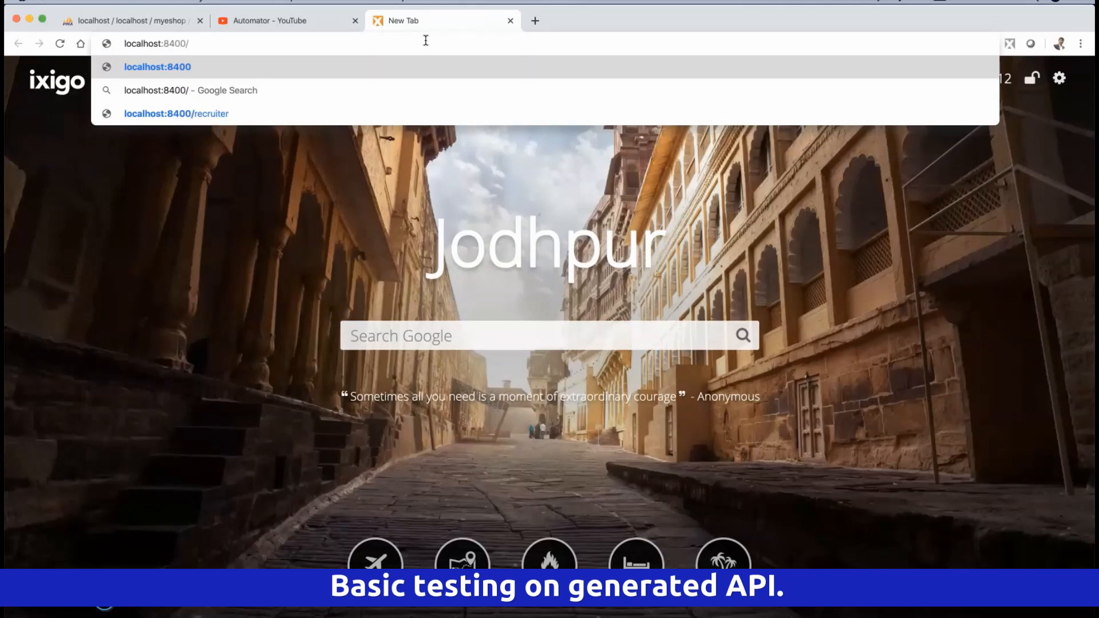
pyautogui.write('/city')
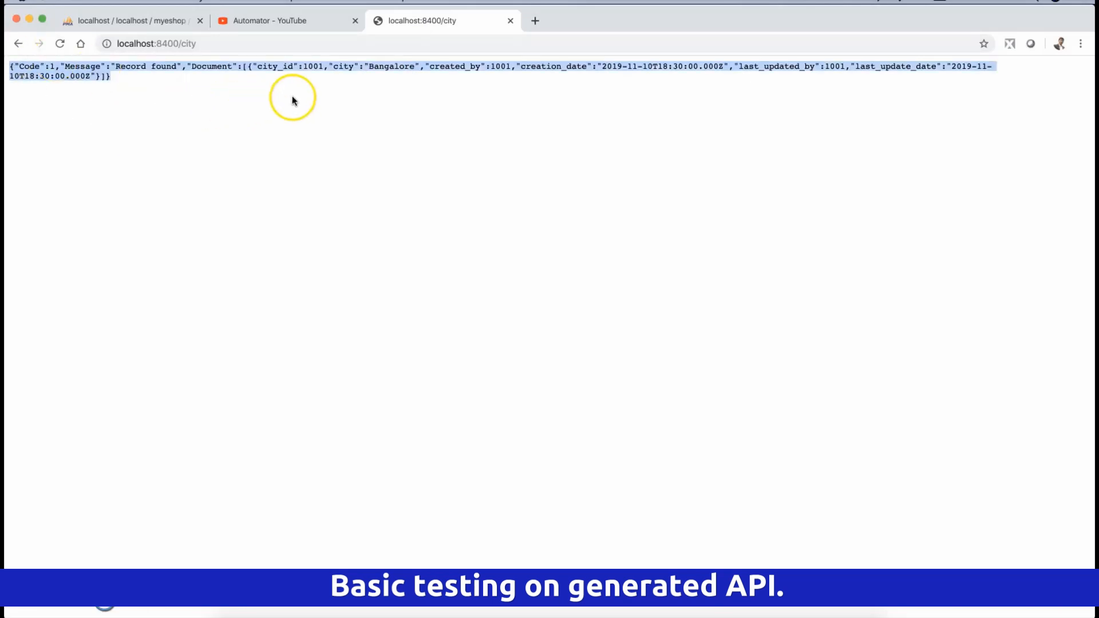
pyautogui.press('ctrl++')
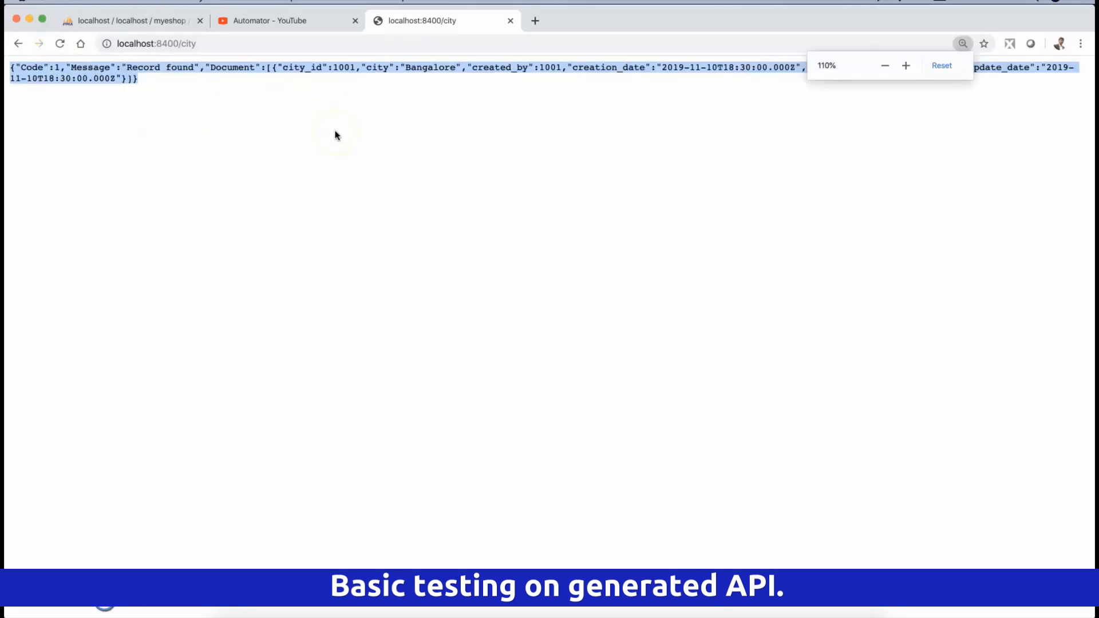
pyautogui.click(904, 66)
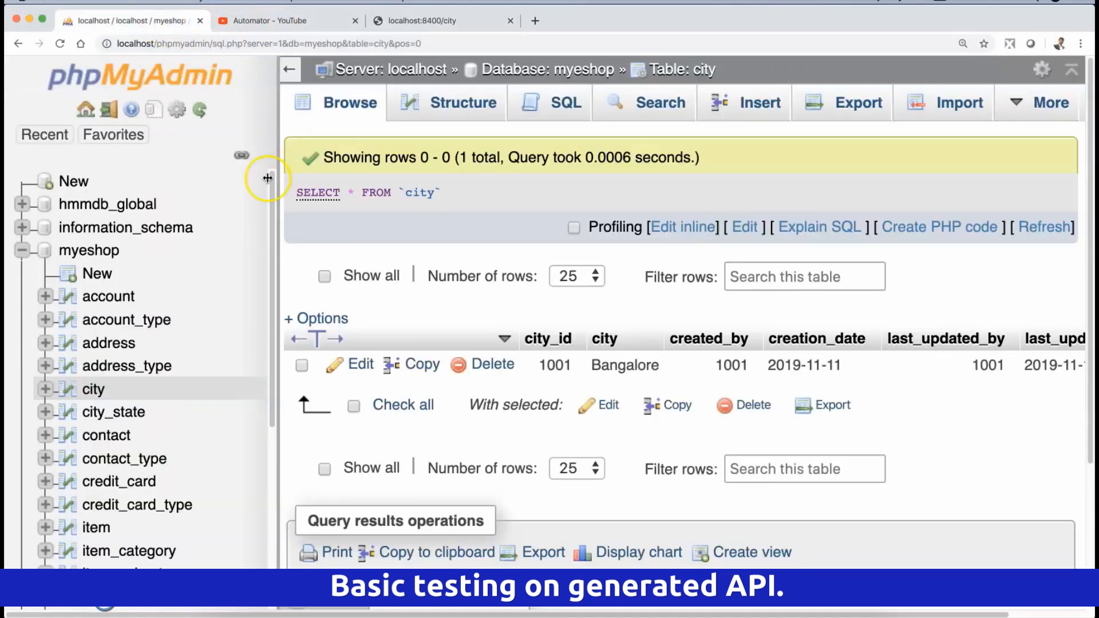
pyautogui.moveTo(424, 305)
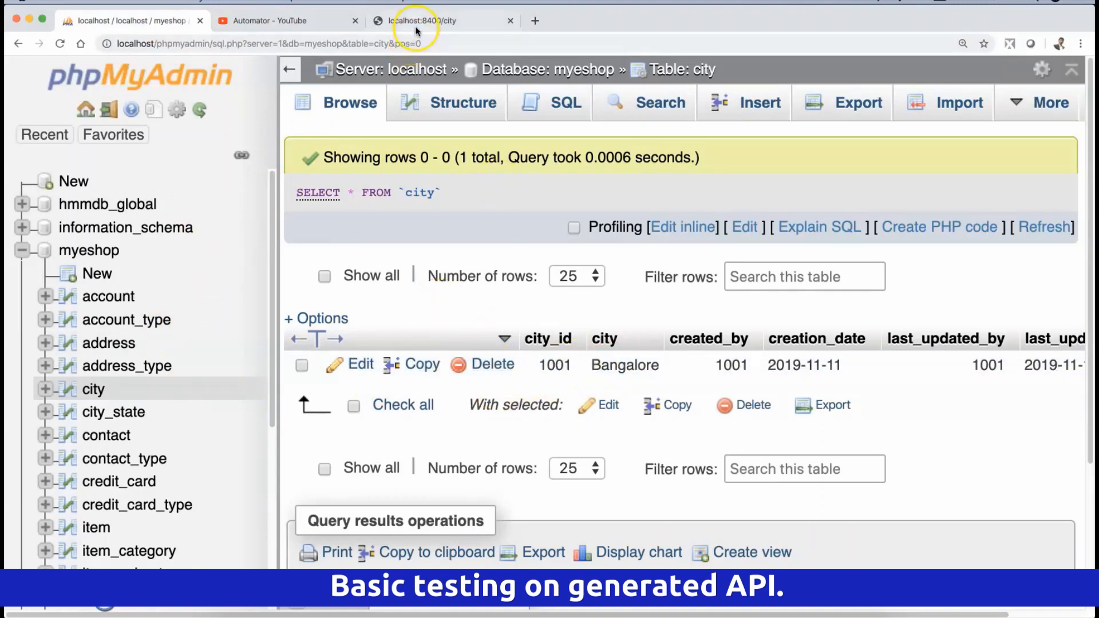
# Step: Start a new city row with city Shimla and created_by 1001
pyautogui.click(760, 103)
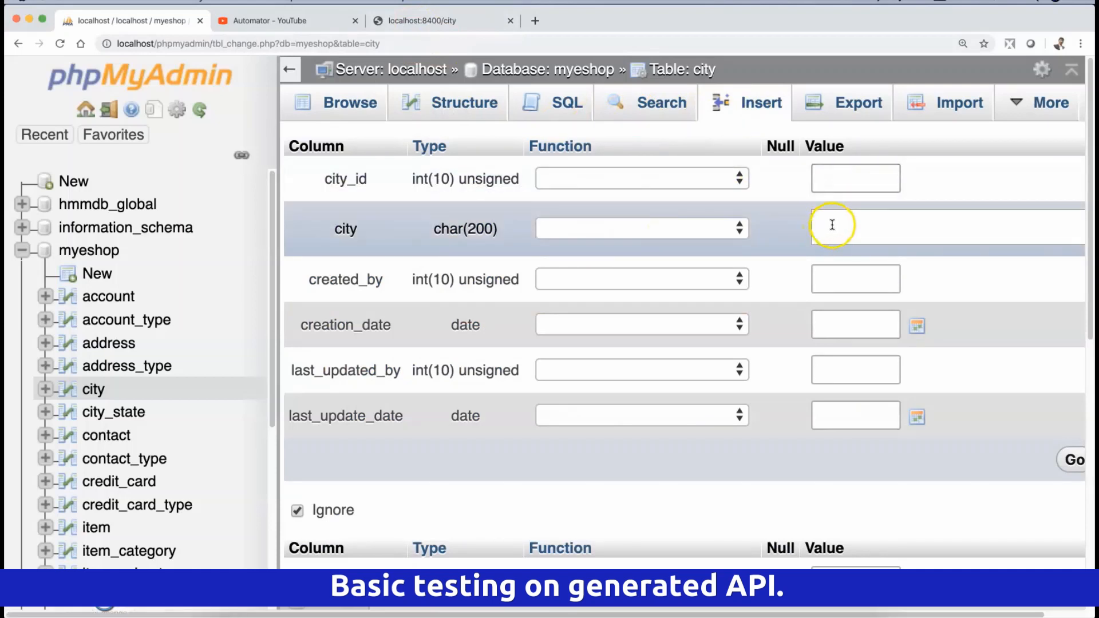
pyautogui.click(850, 231)
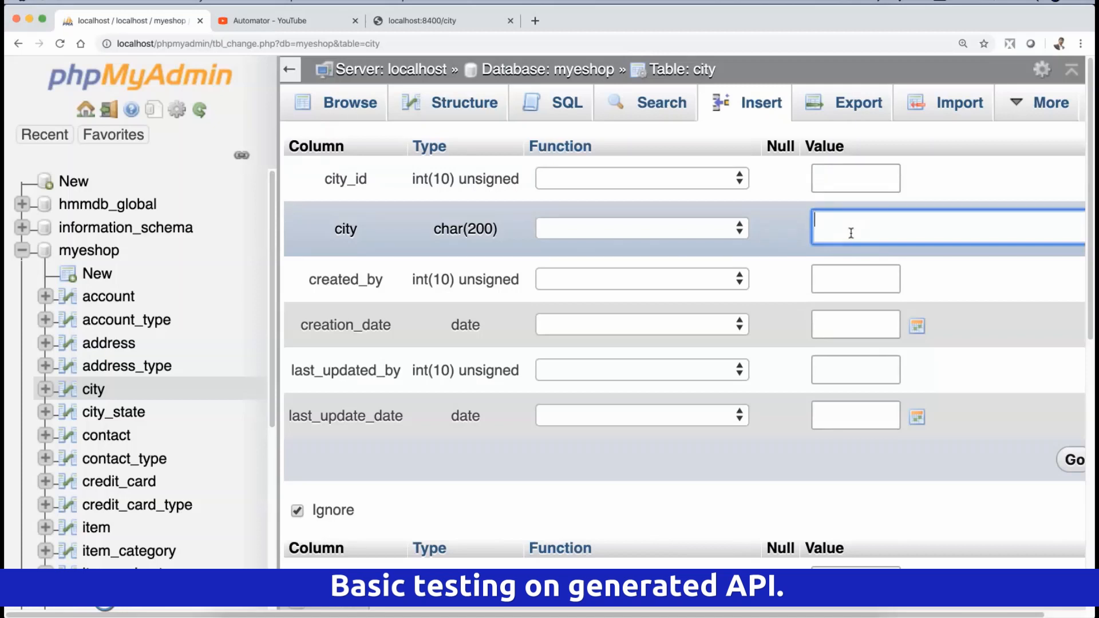
pyautogui.write('Shi,')
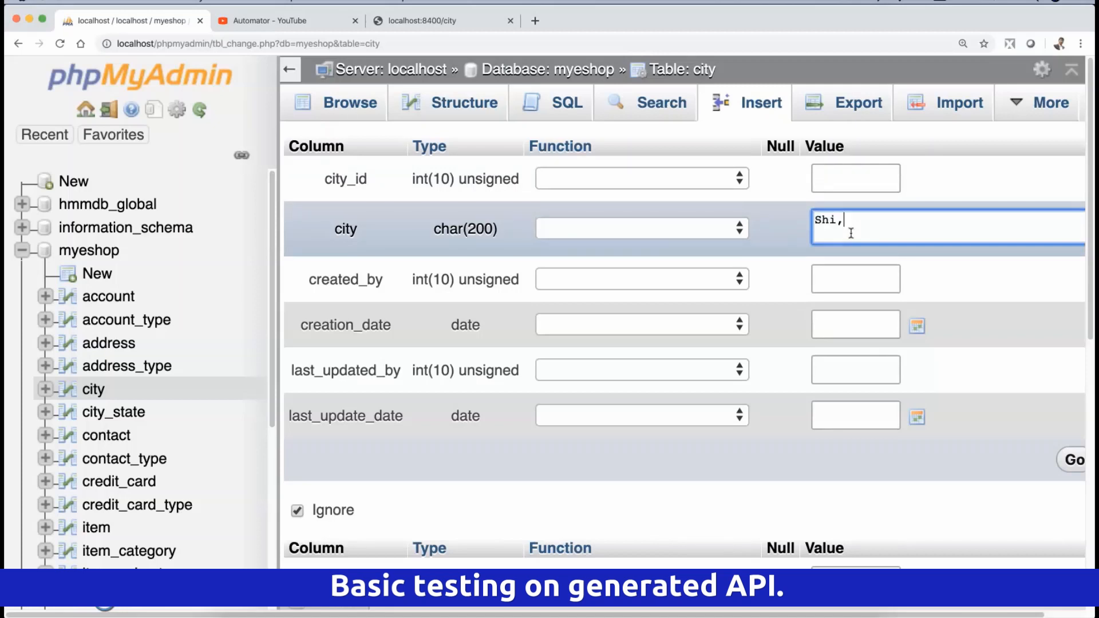
pyautogui.write('1')
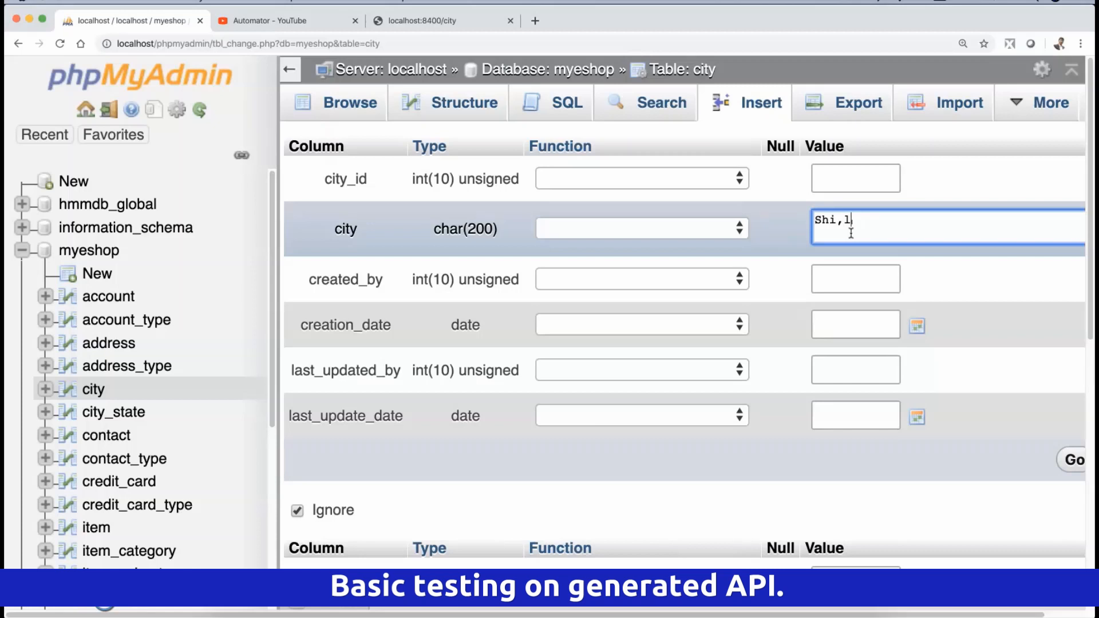
pyautogui.write('Shimla')
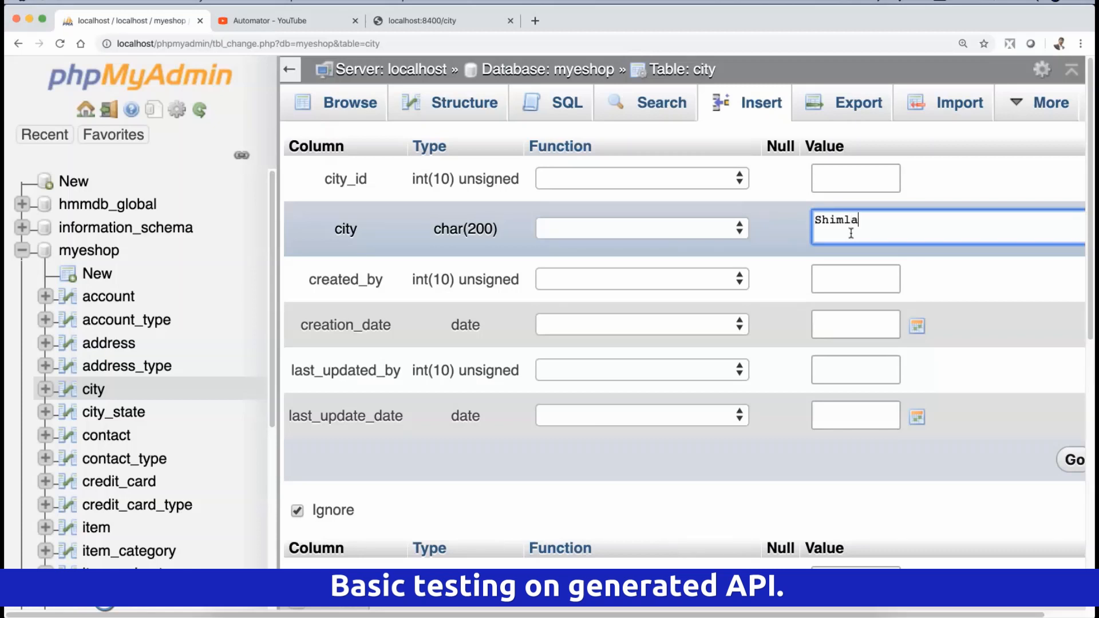
pyautogui.click(855, 278)
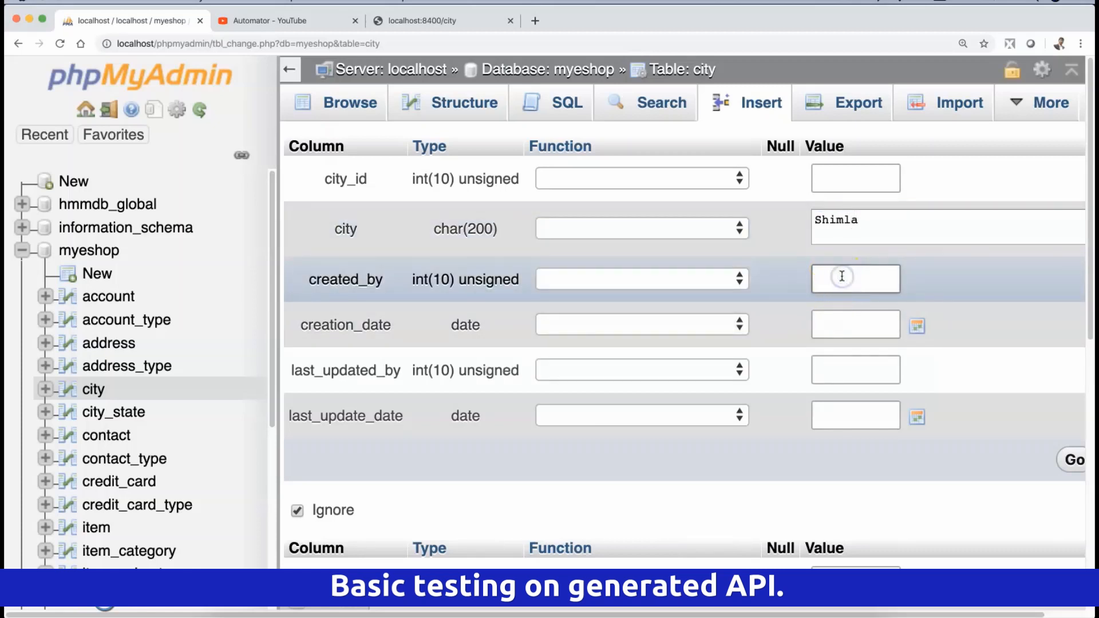
pyautogui.write('1001')
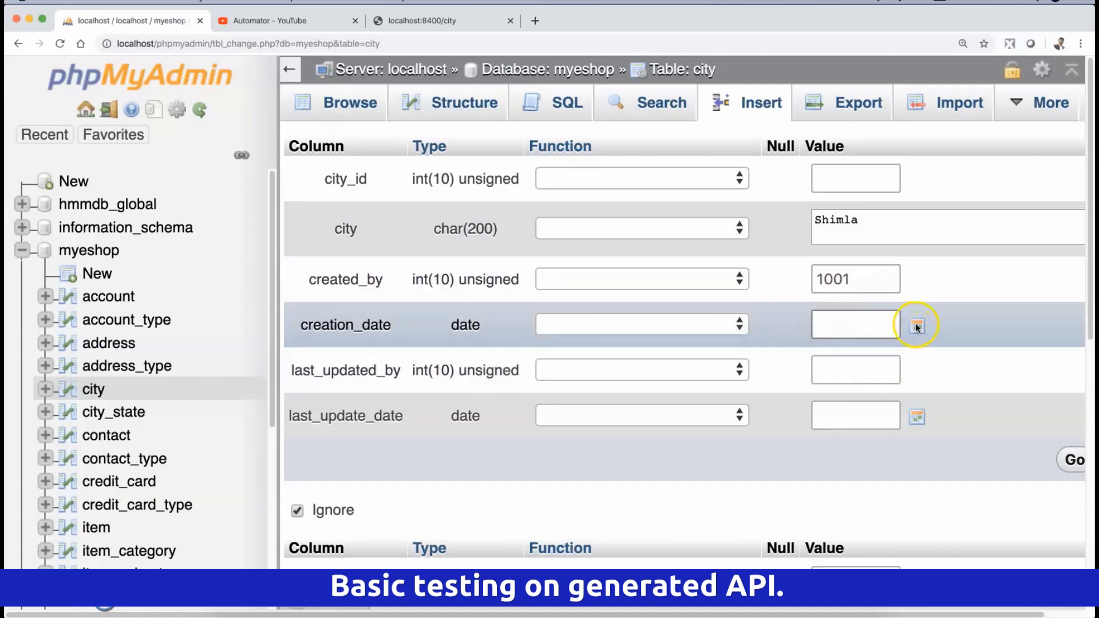
# Step: Pick the creation and update dates, set the updater id, and save the row
pyautogui.click(916, 324)
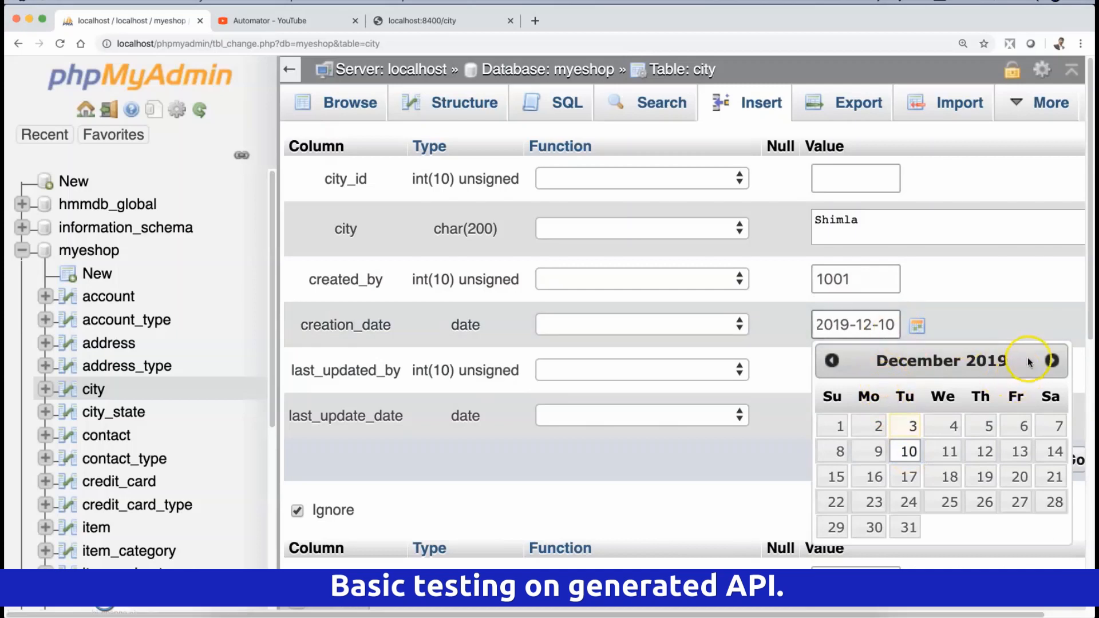
pyautogui.click(883, 366)
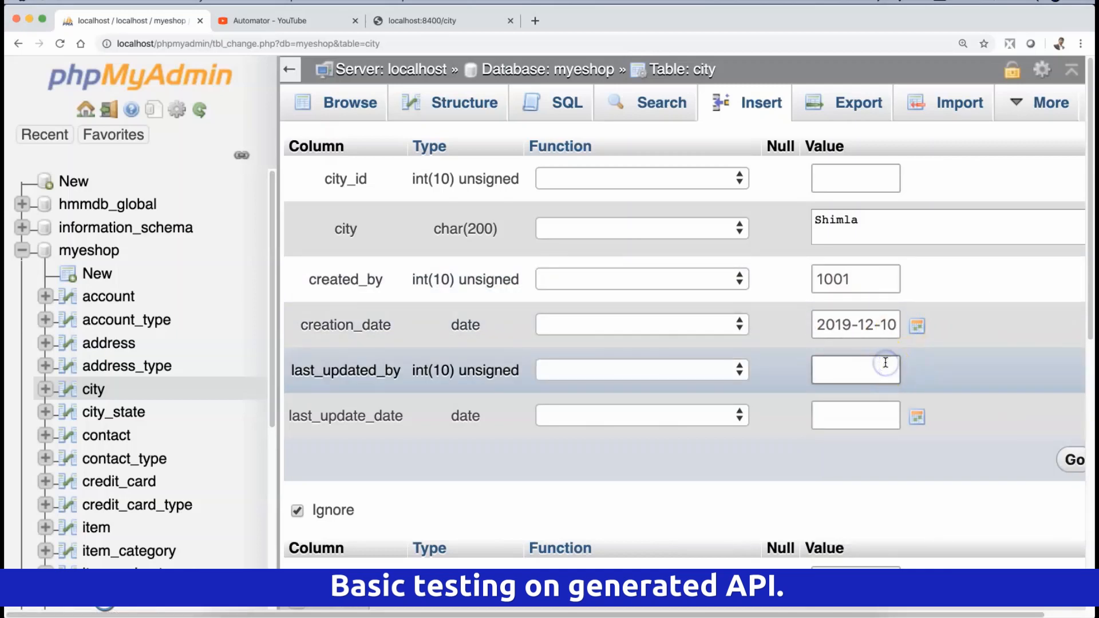
pyautogui.write('101')
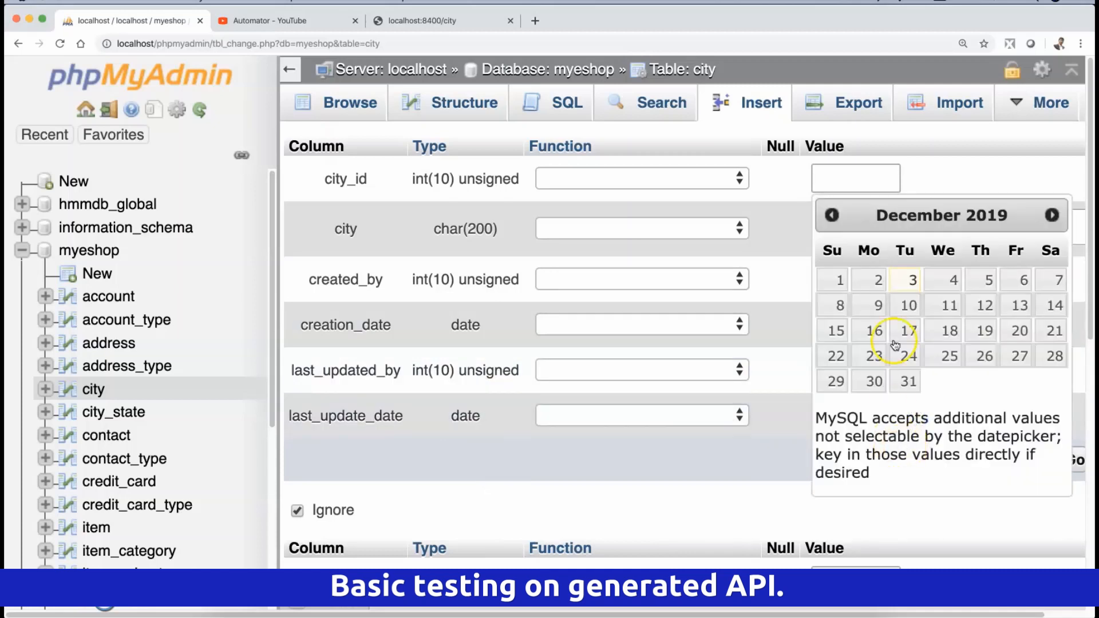
pyautogui.click(943, 279)
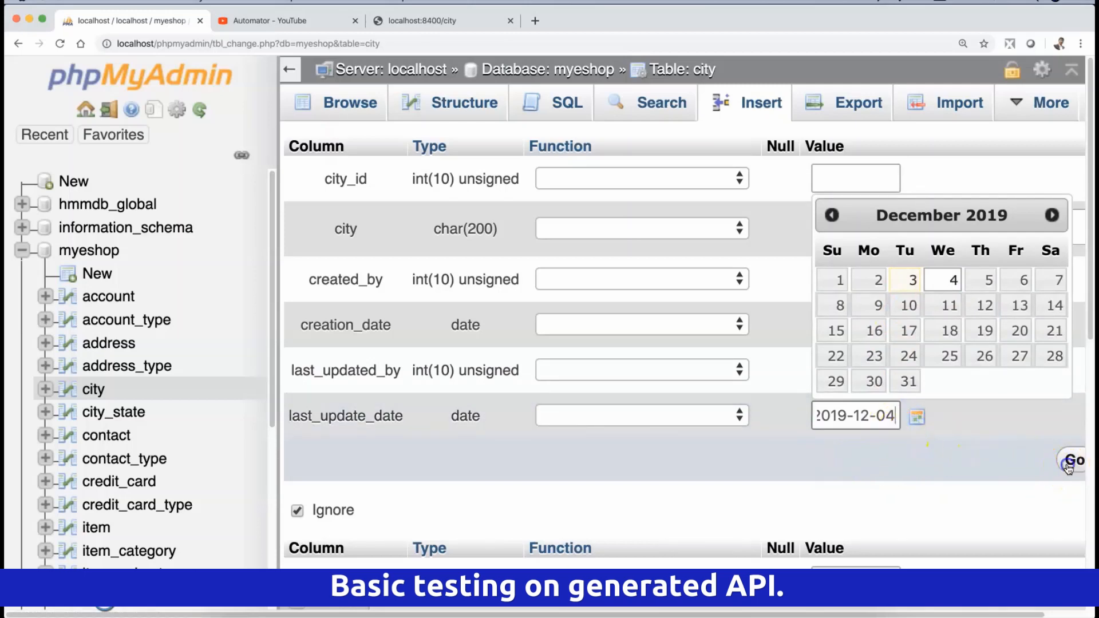
pyautogui.click(1090, 460)
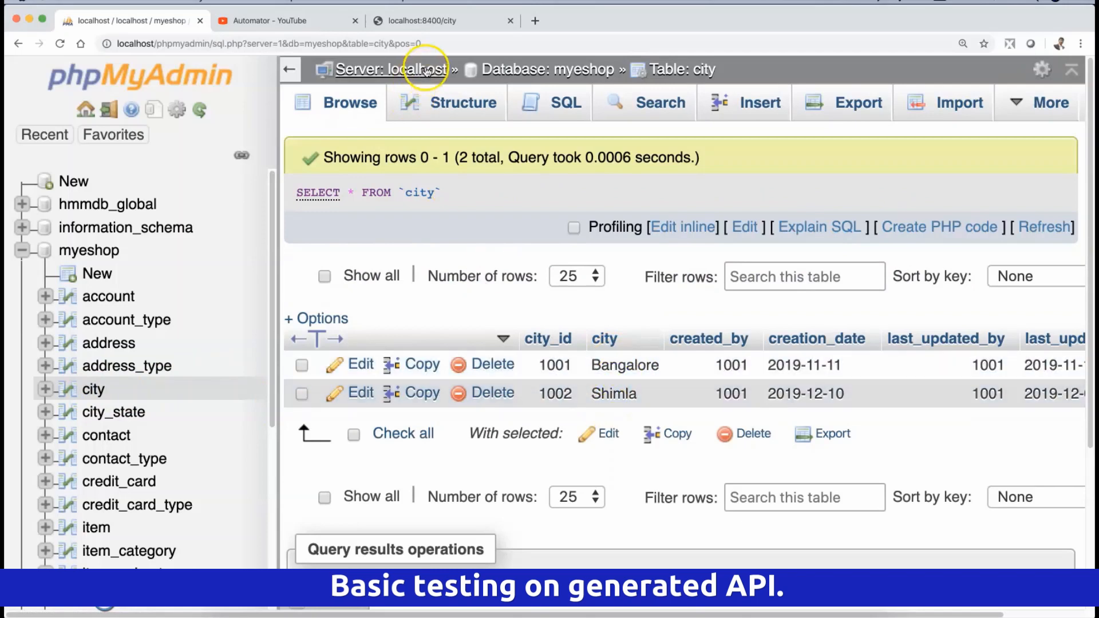
# Step: Switch to the tab showing the city records
pyautogui.click(435, 20)
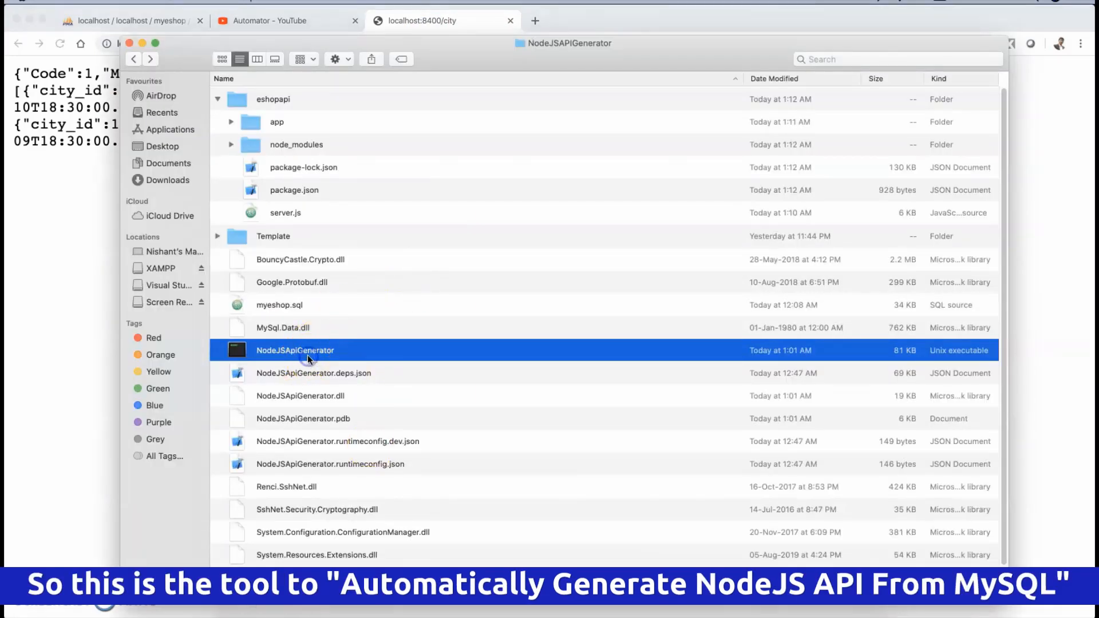
pyautogui.click(272, 99)
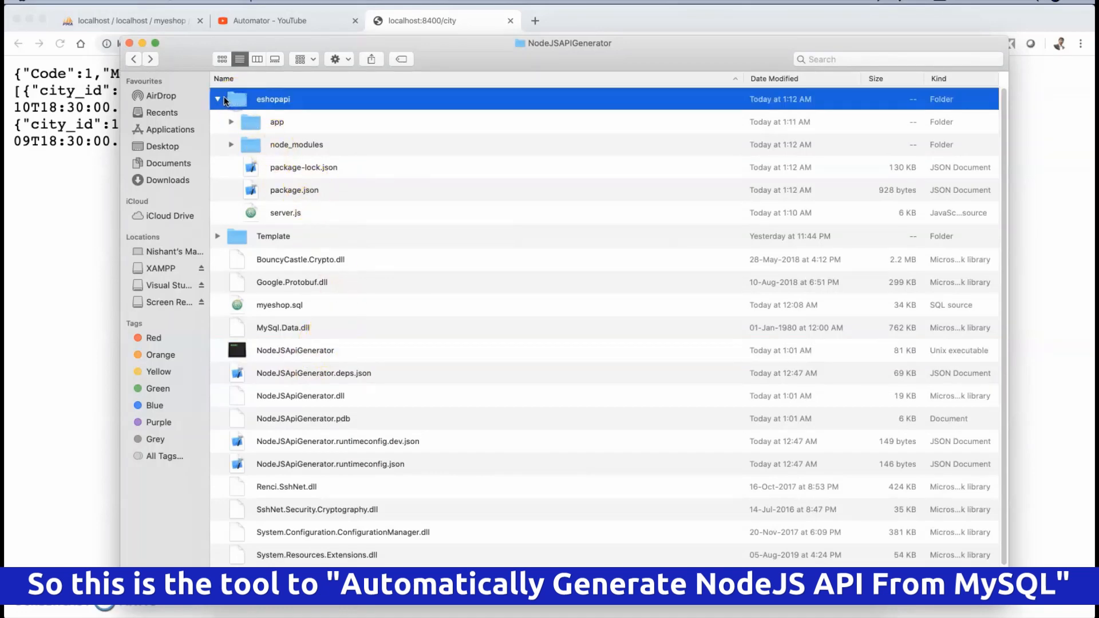
pyautogui.click(218, 99)
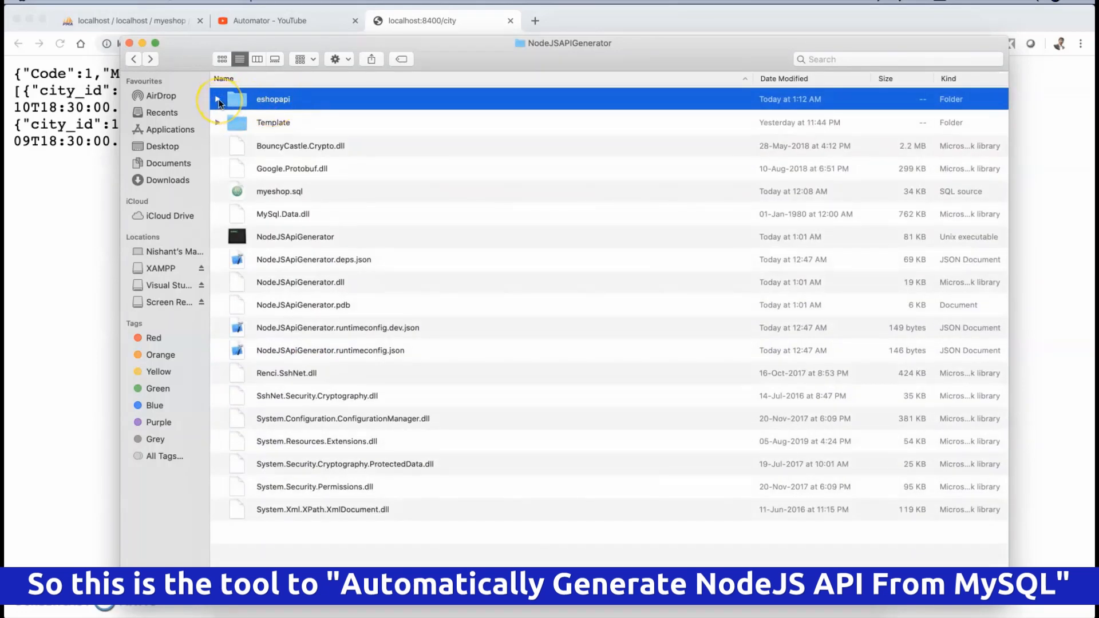
pyautogui.click(217, 99)
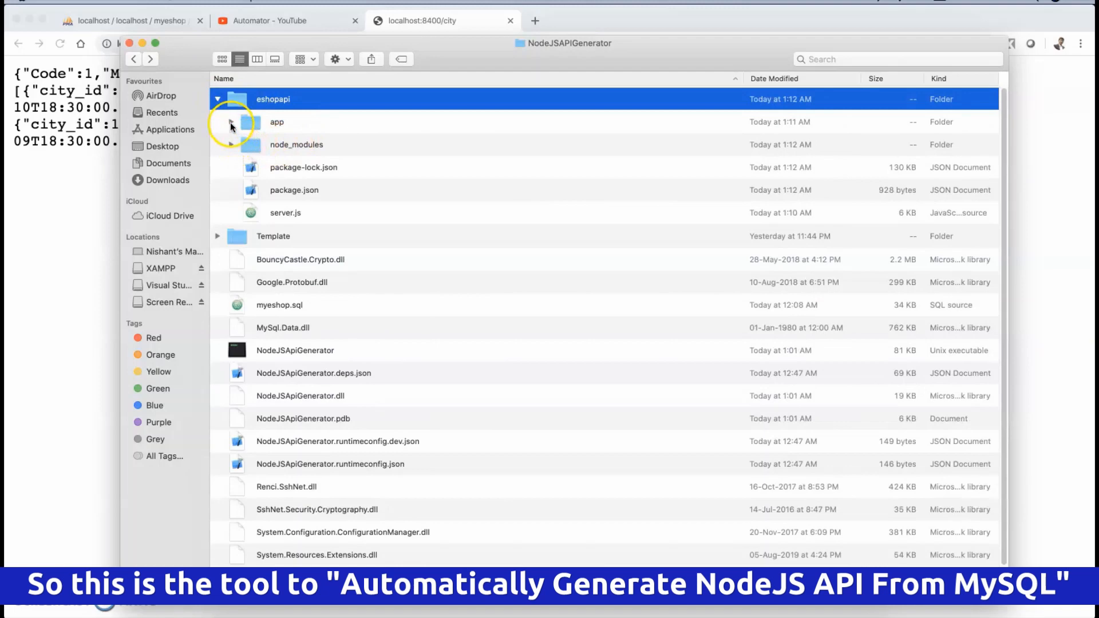
pyautogui.click(230, 121)
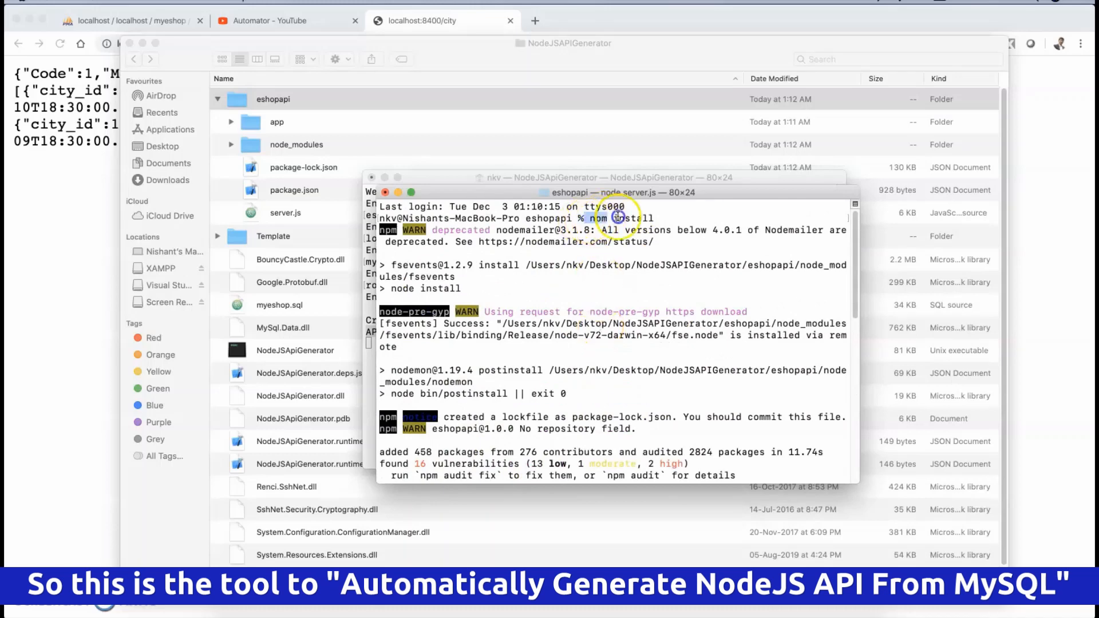
# Step: Run node server.js and scroll through the port 8400 server log
pyautogui.write('node server.js')
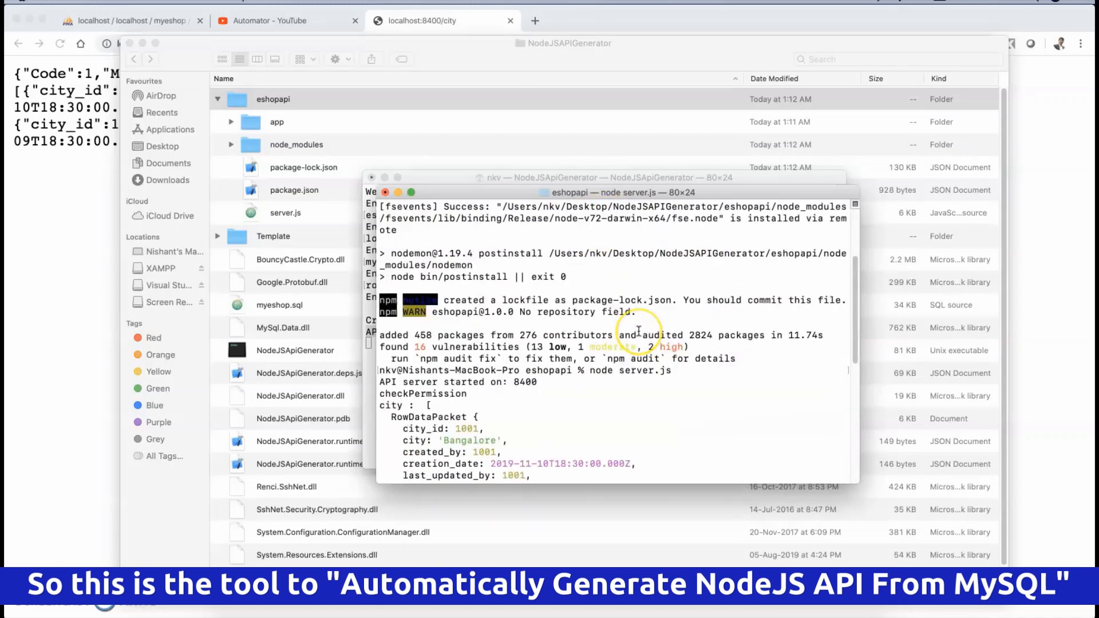
pyautogui.scroll(-3)
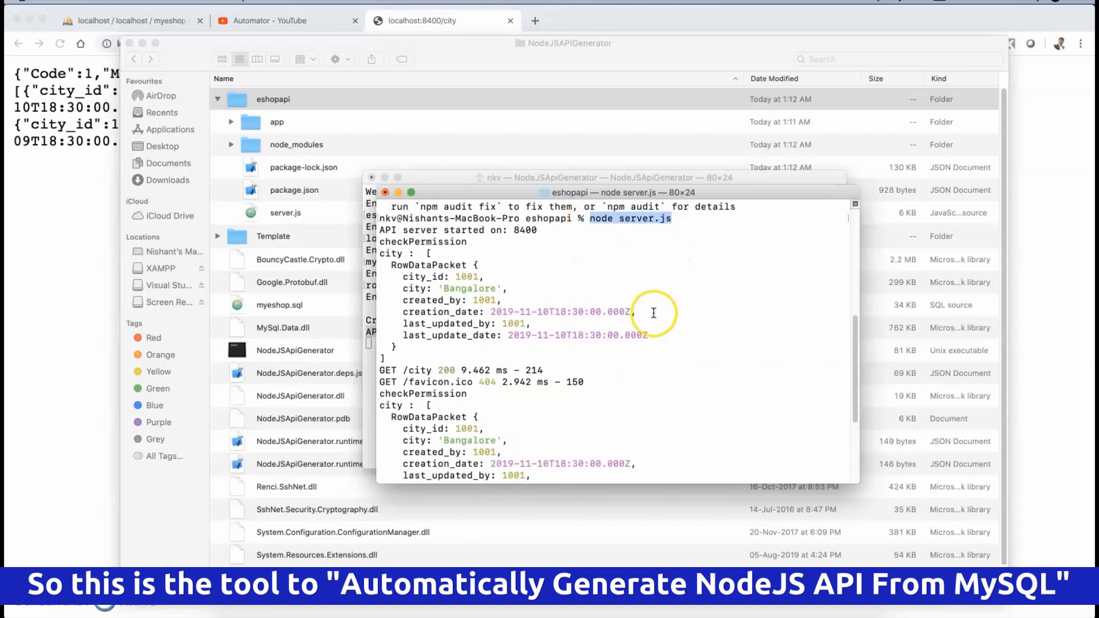
pyautogui.scroll(-3)
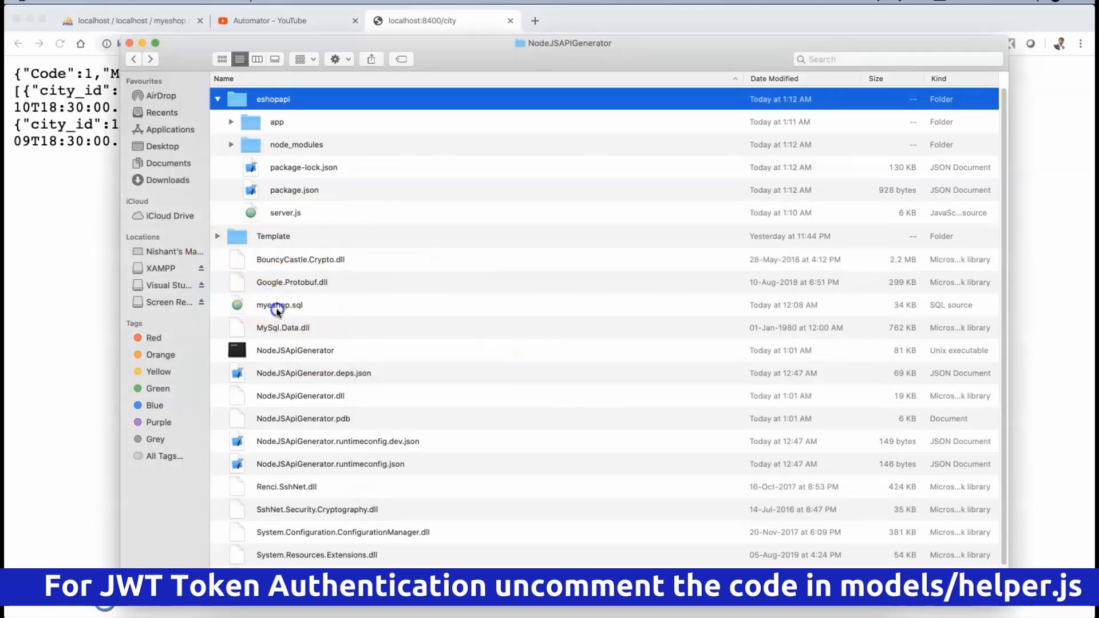
# Step: Collapse the eshopapi folder in Finder, leaving the /city response with Bangalore and Shimla visible in Chrome
pyautogui.click(280, 305)
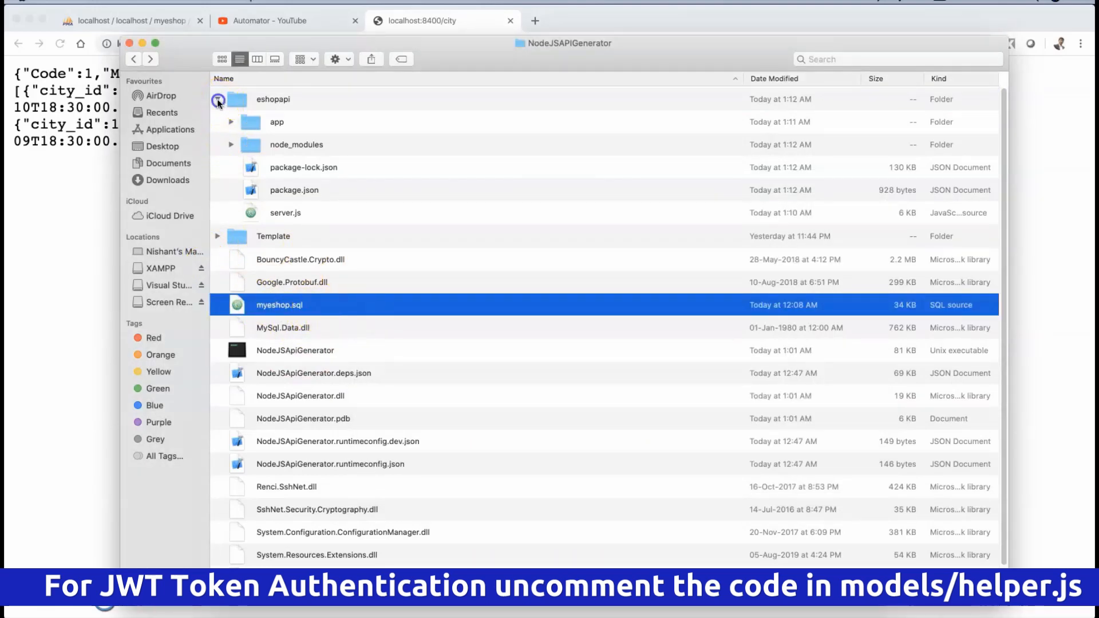
pyautogui.click(217, 103)
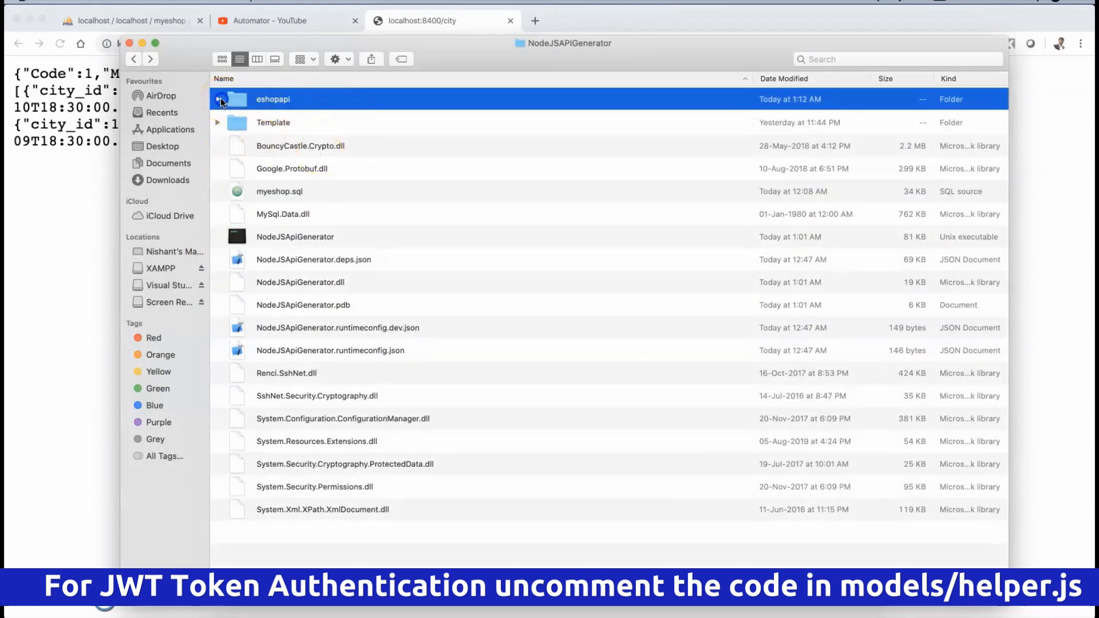
pyautogui.click(221, 100)
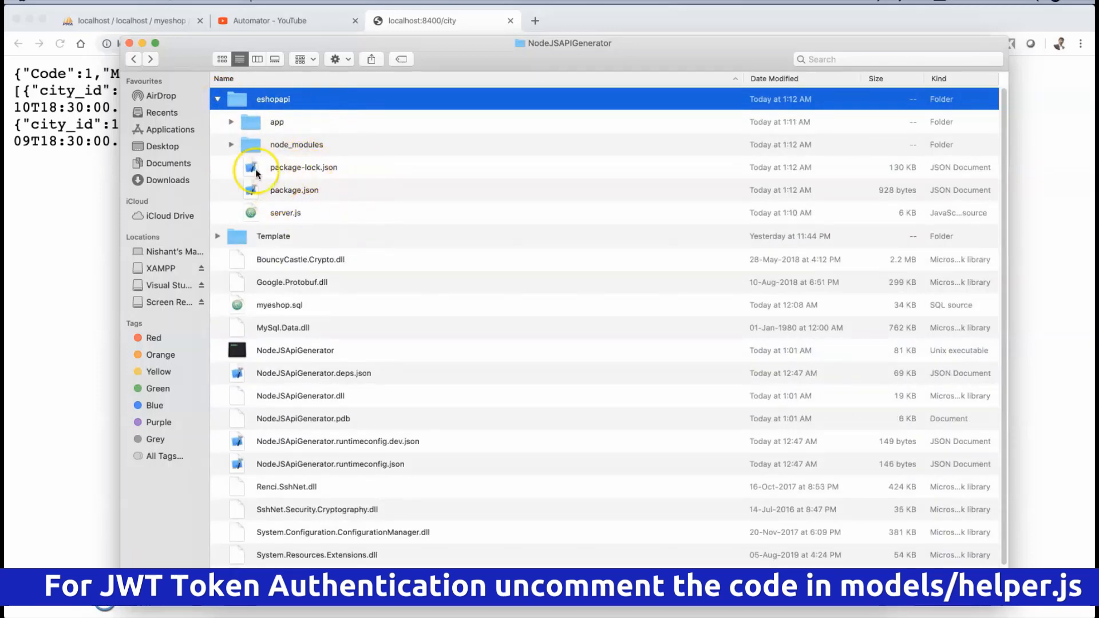
pyautogui.click(217, 99)
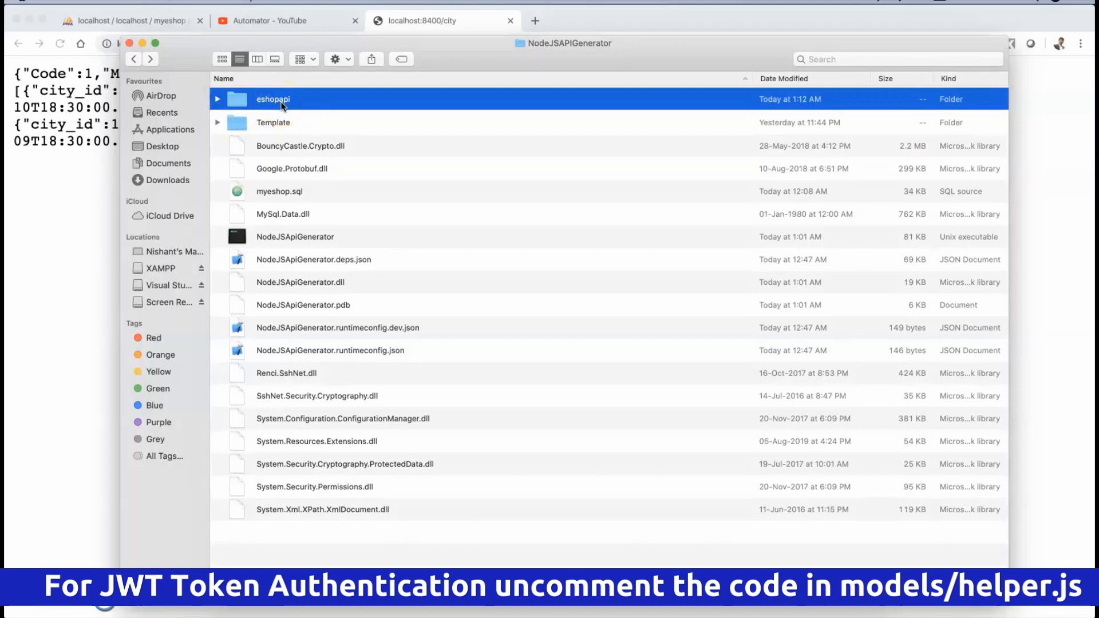
pyautogui.moveTo(345, 201)
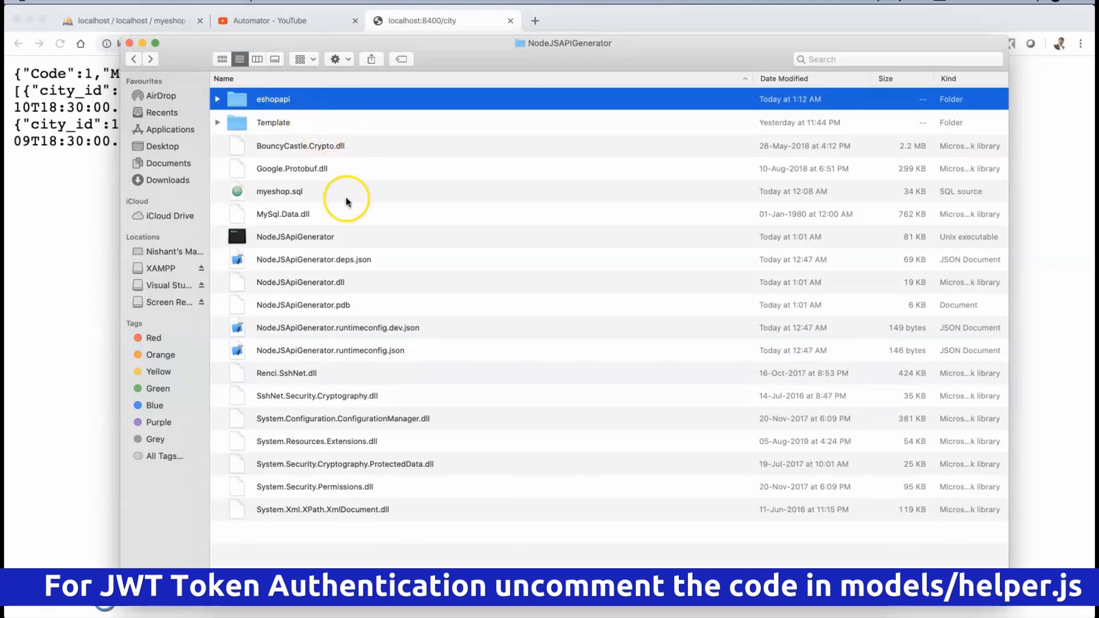
pyautogui.moveTo(387, 417)
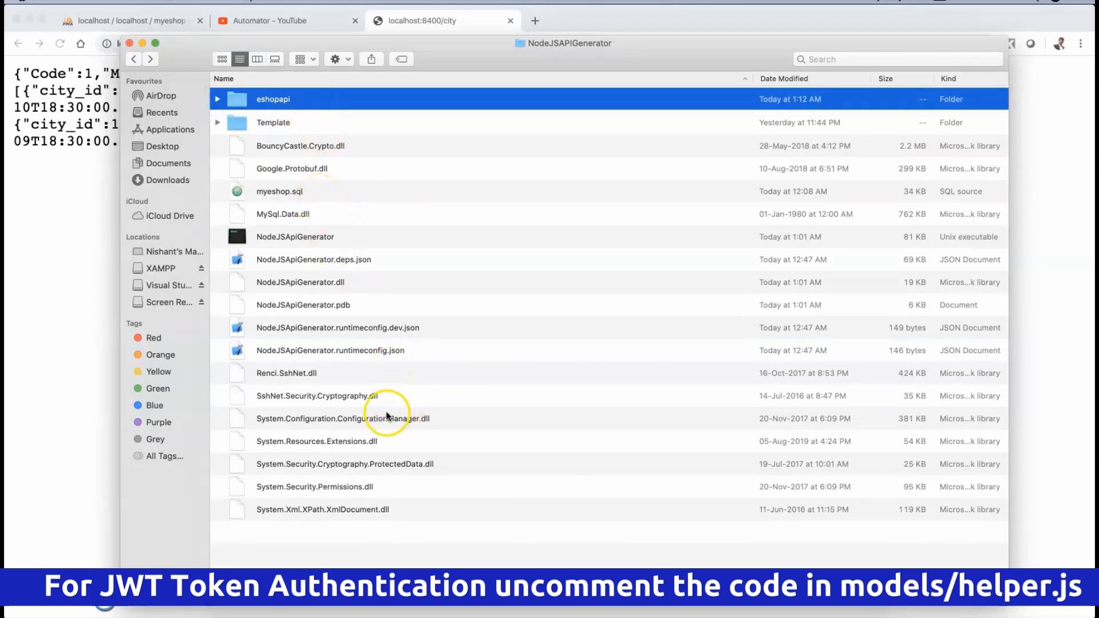
pyautogui.moveTo(404, 449)
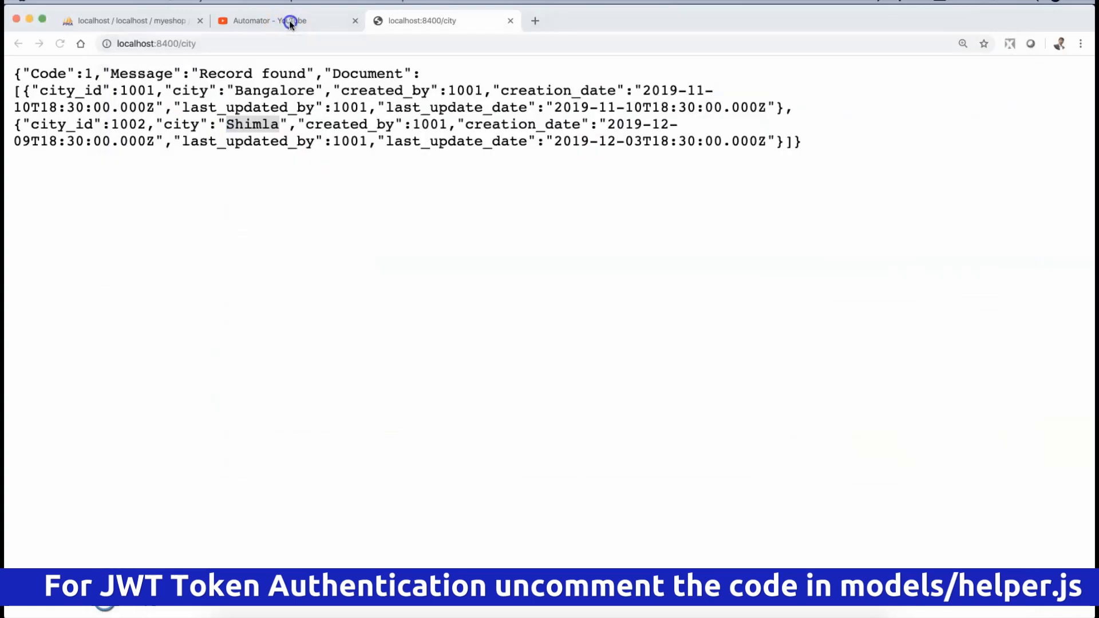
pyautogui.click(292, 21)
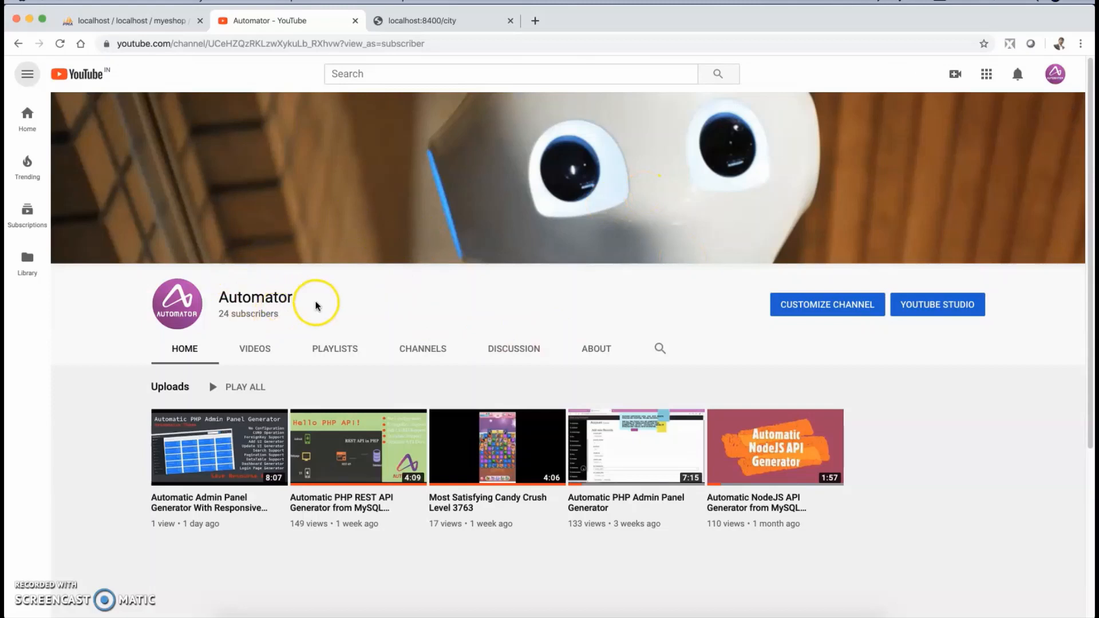
pyautogui.moveTo(311, 337)
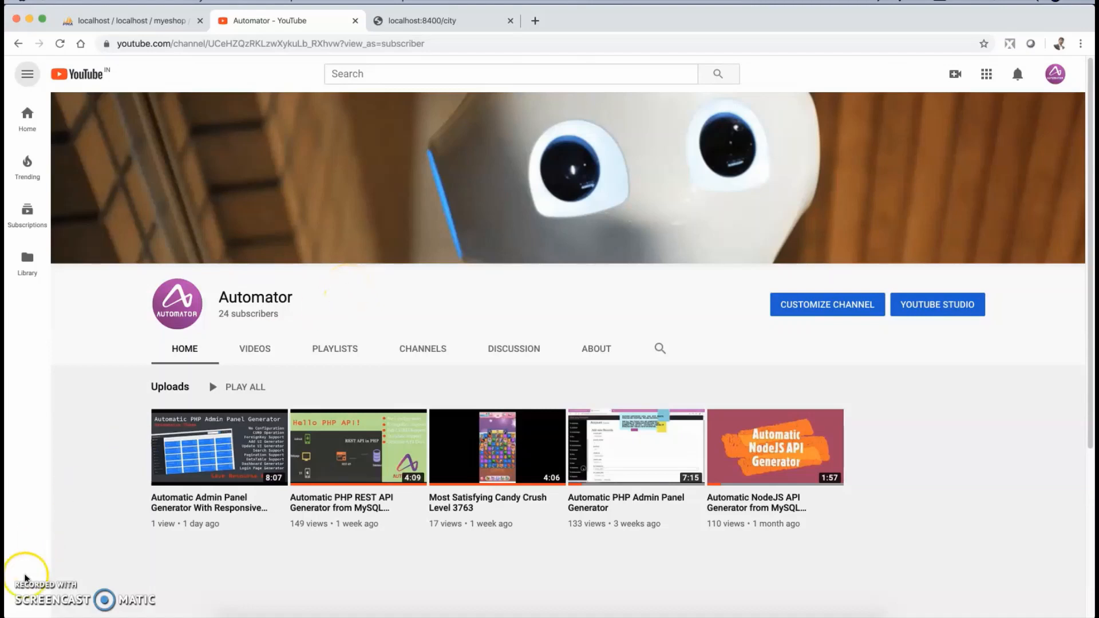
pyautogui.moveTo(29, 594)
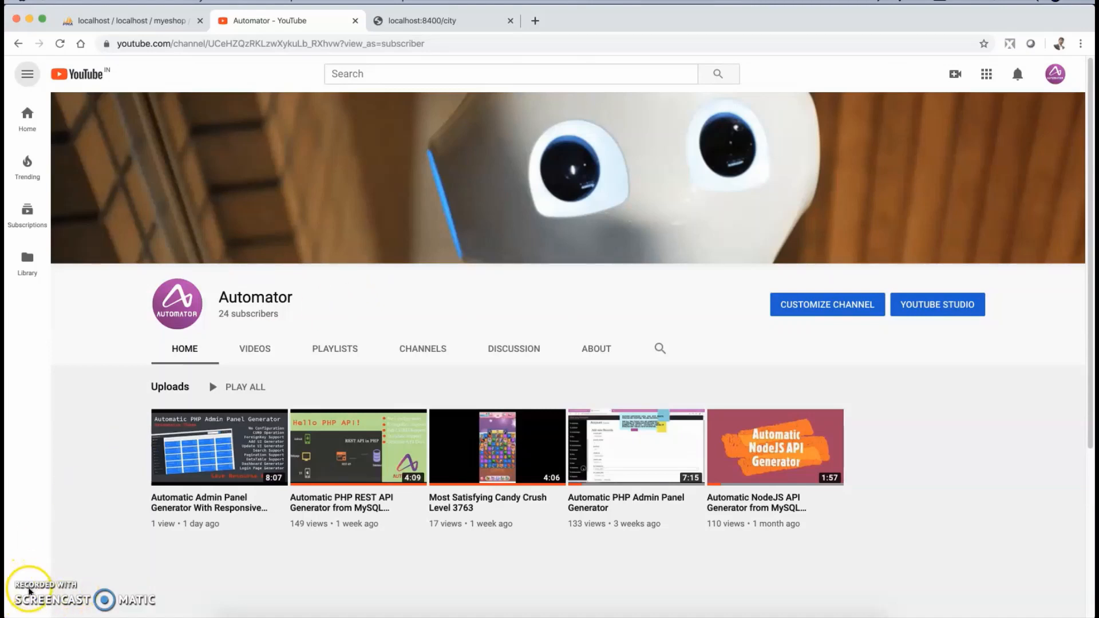